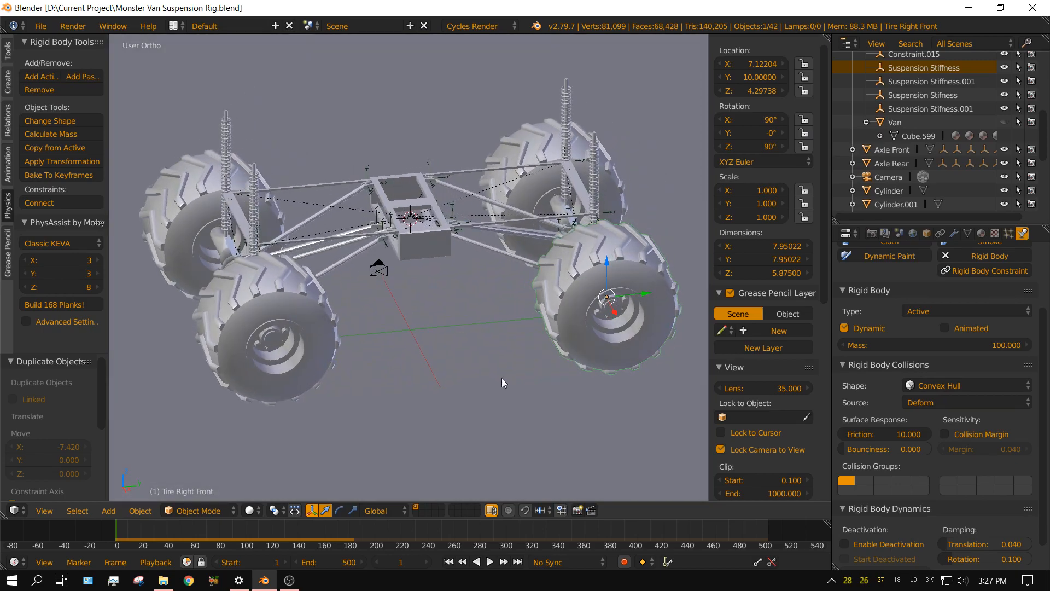
mouse_move(559, 400)
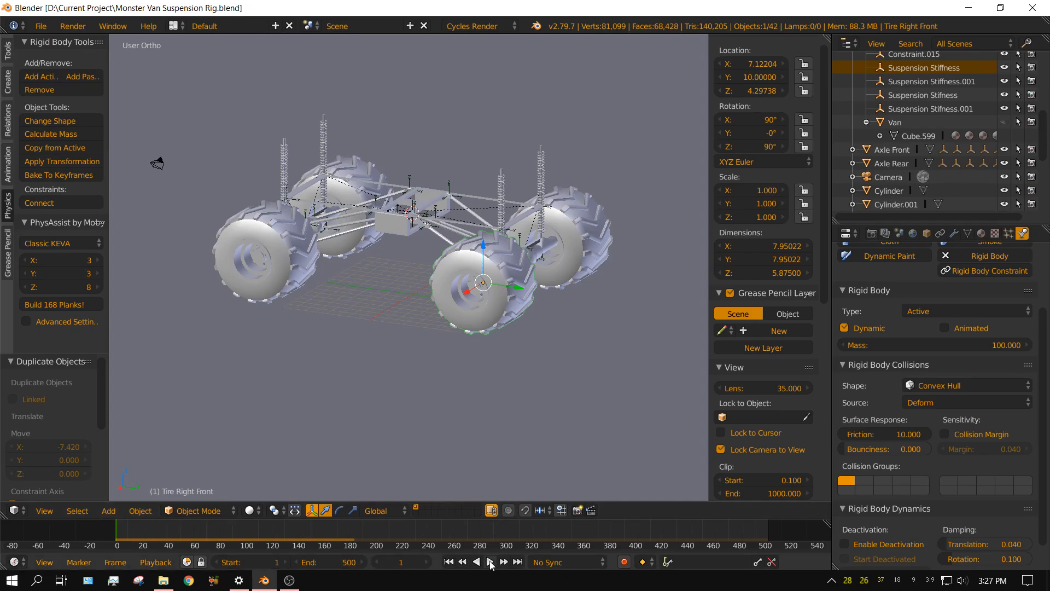
Step: Play the bare chassis rigid-body simulation with the 5000-mass brace, then stop playback
click(489, 562)
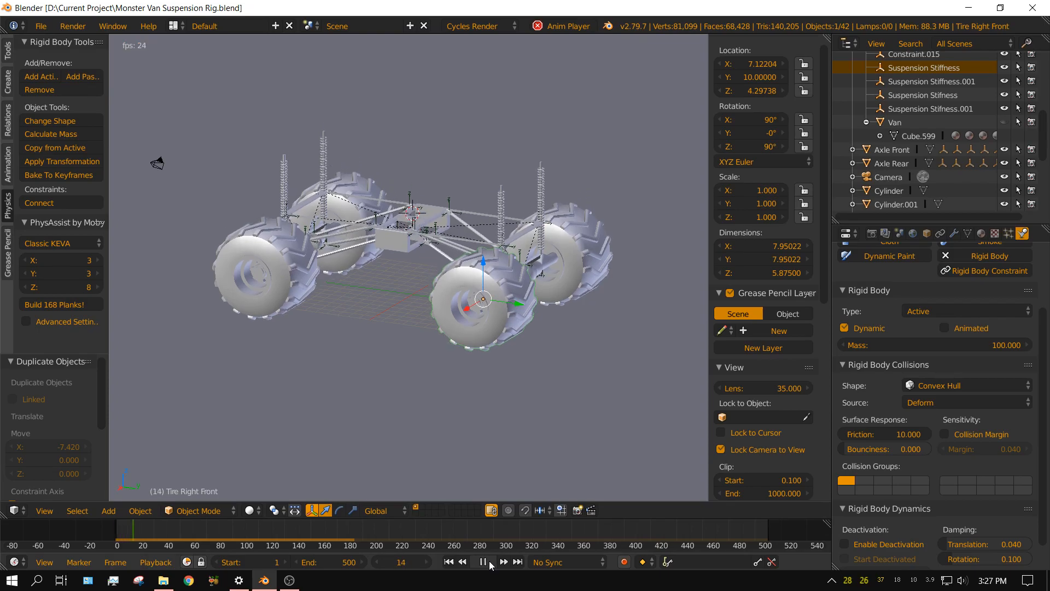
click(481, 561)
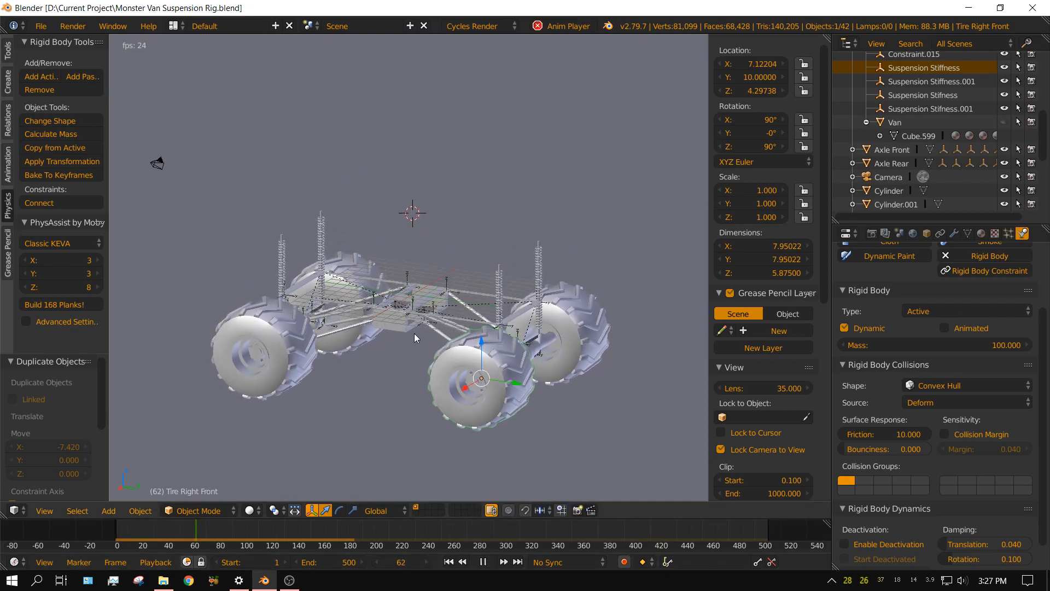
click(481, 561)
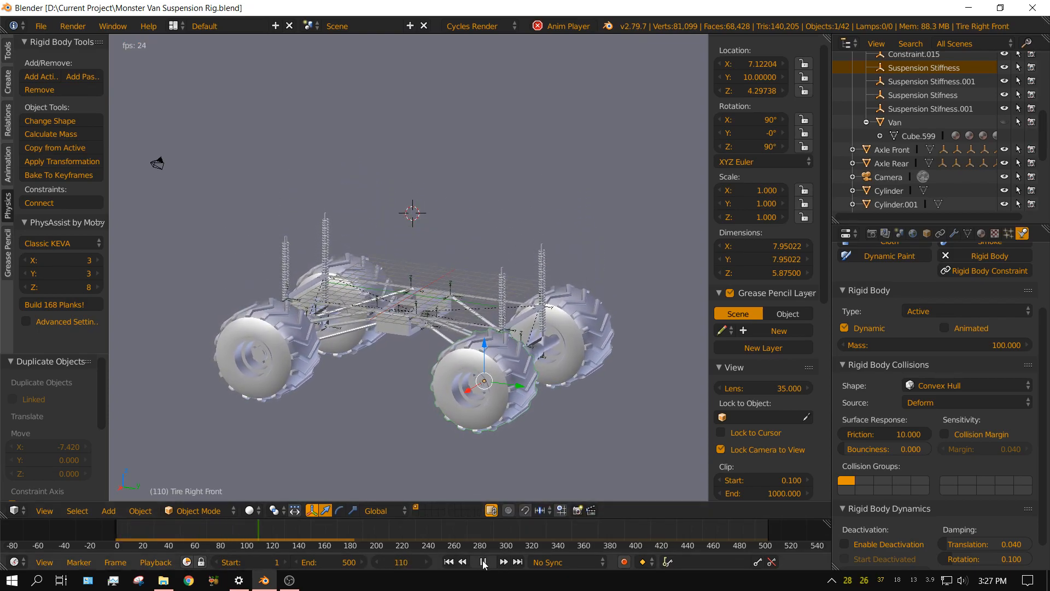
click(447, 561)
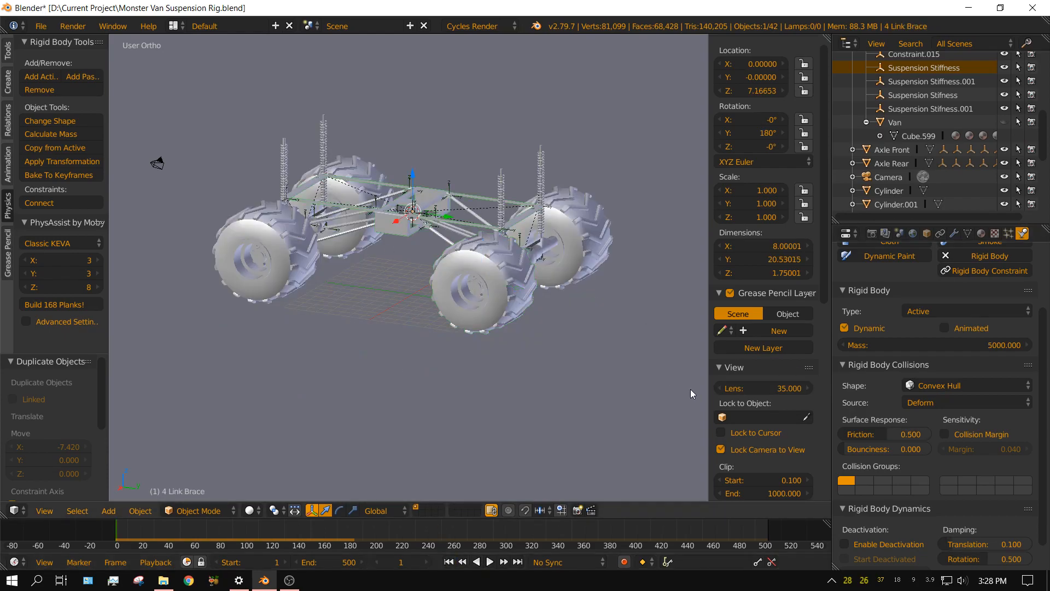
mouse_move(976, 345)
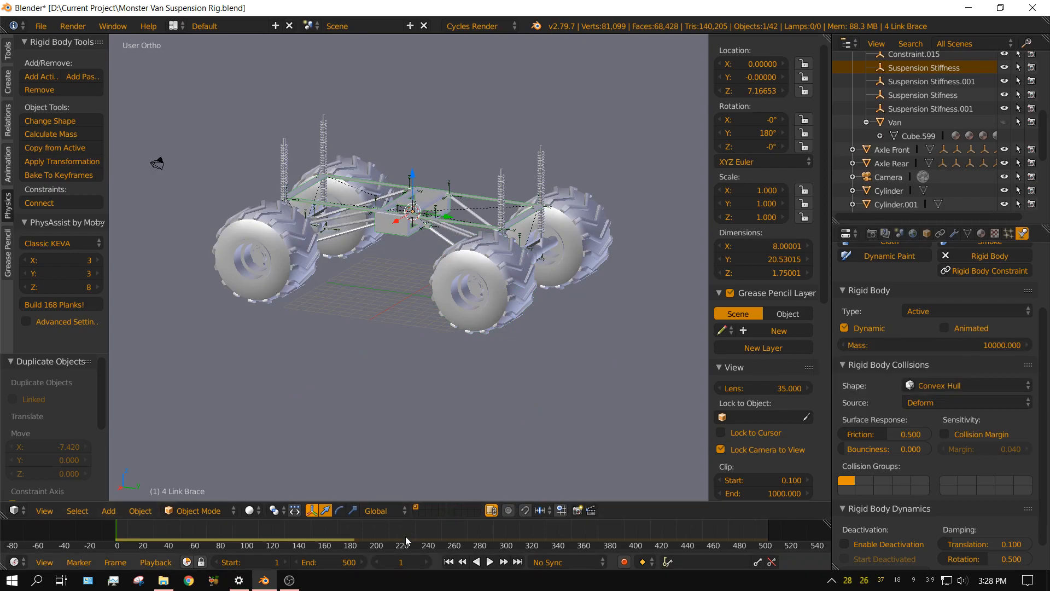
Step: Replay the simulation with the 4 Link Brace at mass 10000, then stop it
click(490, 563)
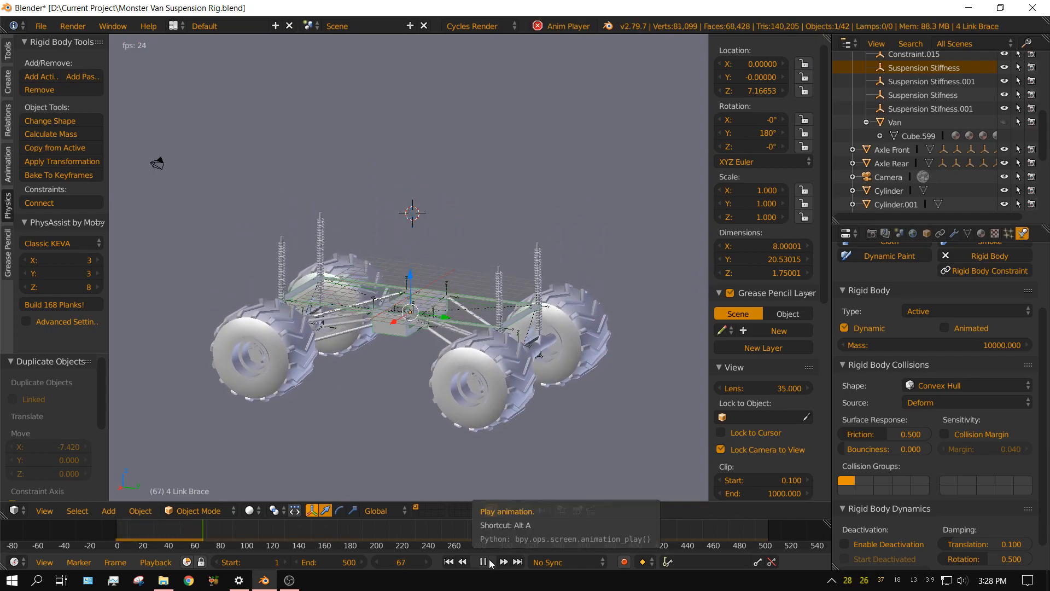
click(481, 562)
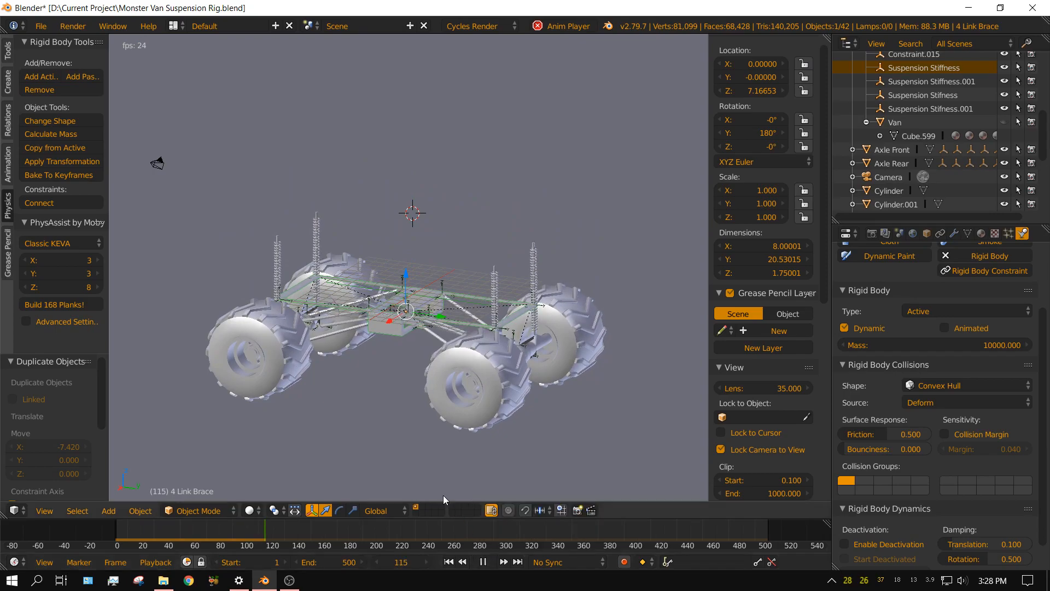
click(481, 562)
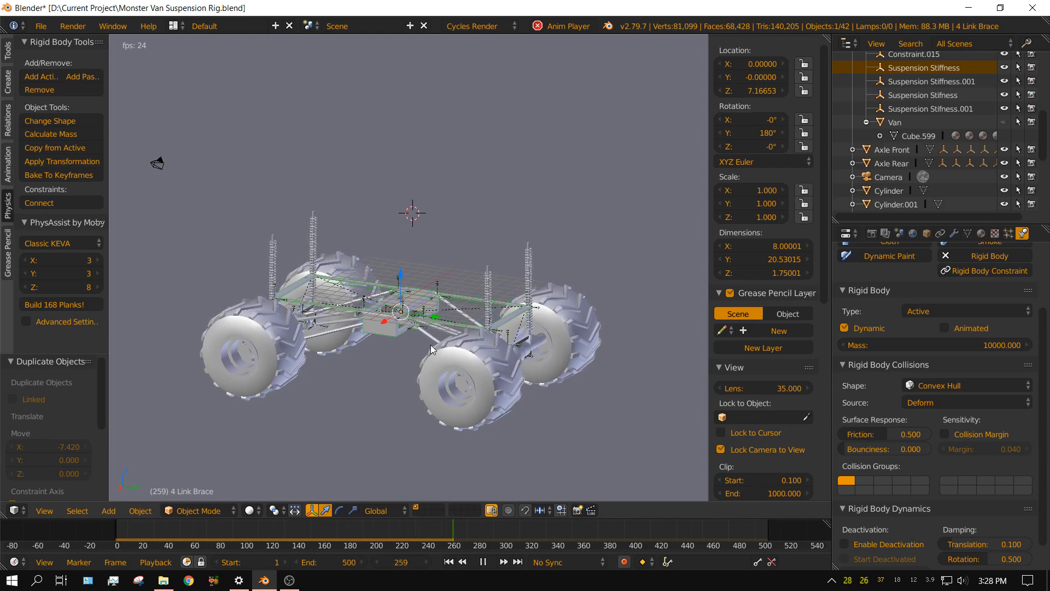
click(481, 562)
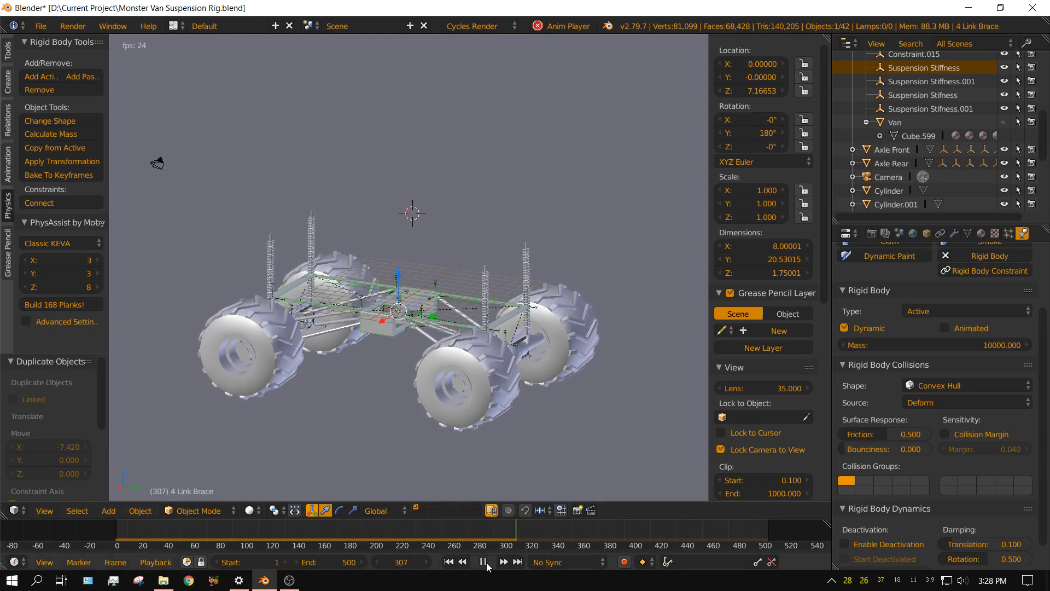
click(485, 562)
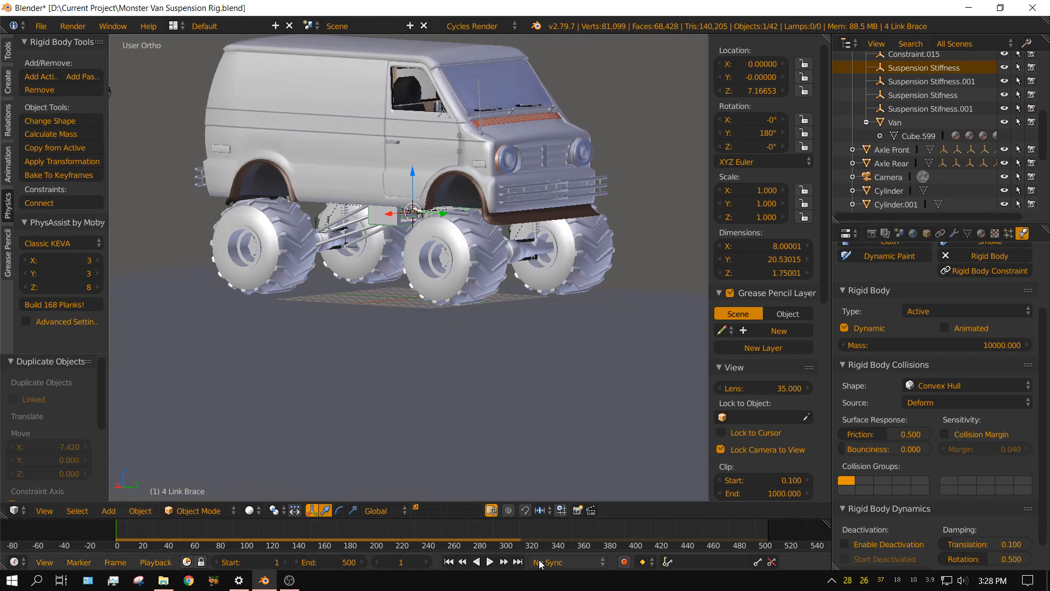
Step: Play the simulation with the van body on the chassis, then stop and reset
click(490, 561)
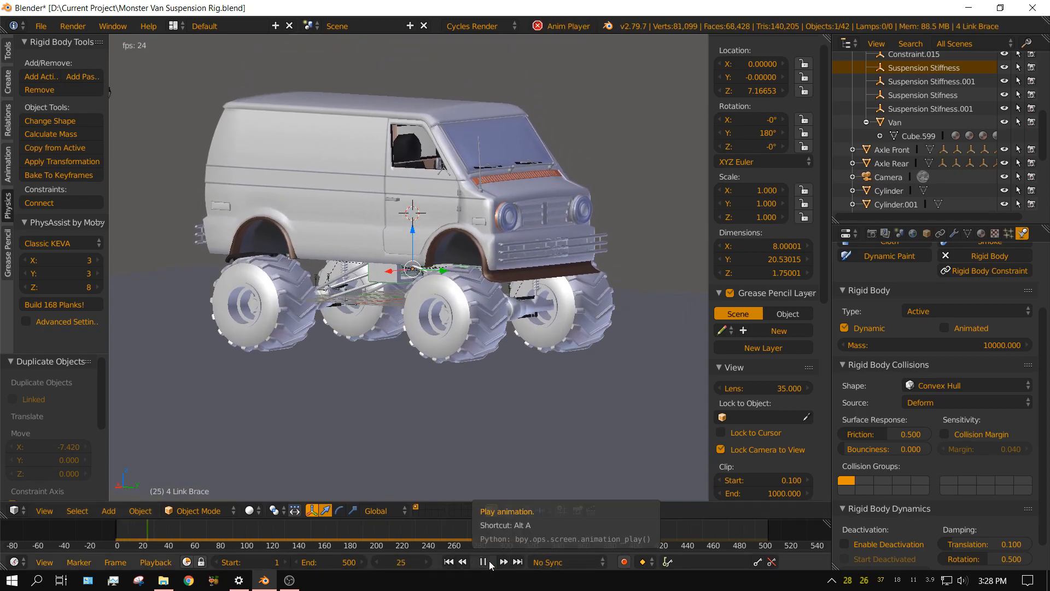
click(482, 561)
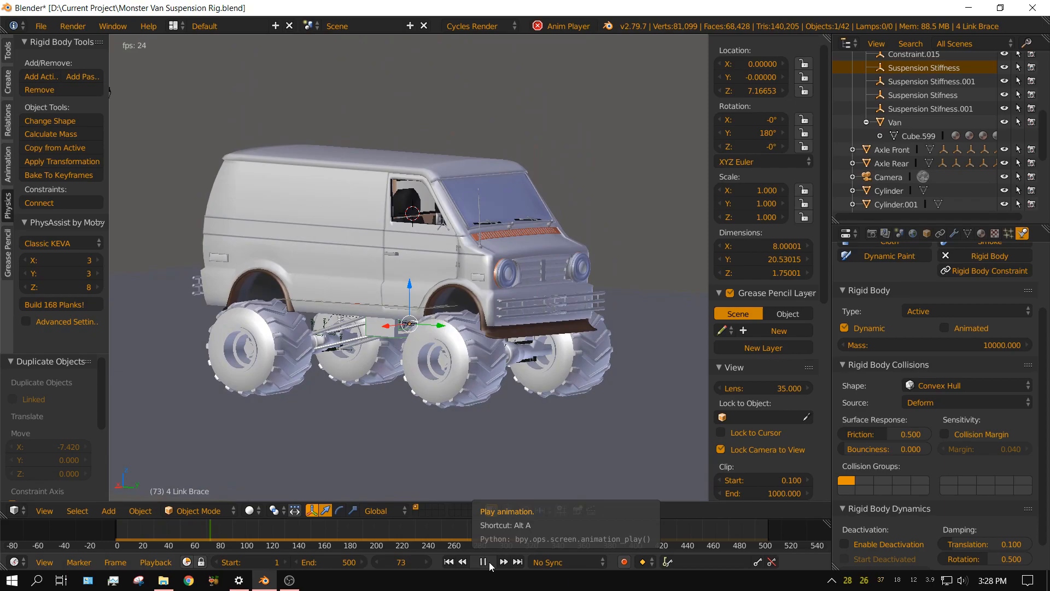
click(483, 562)
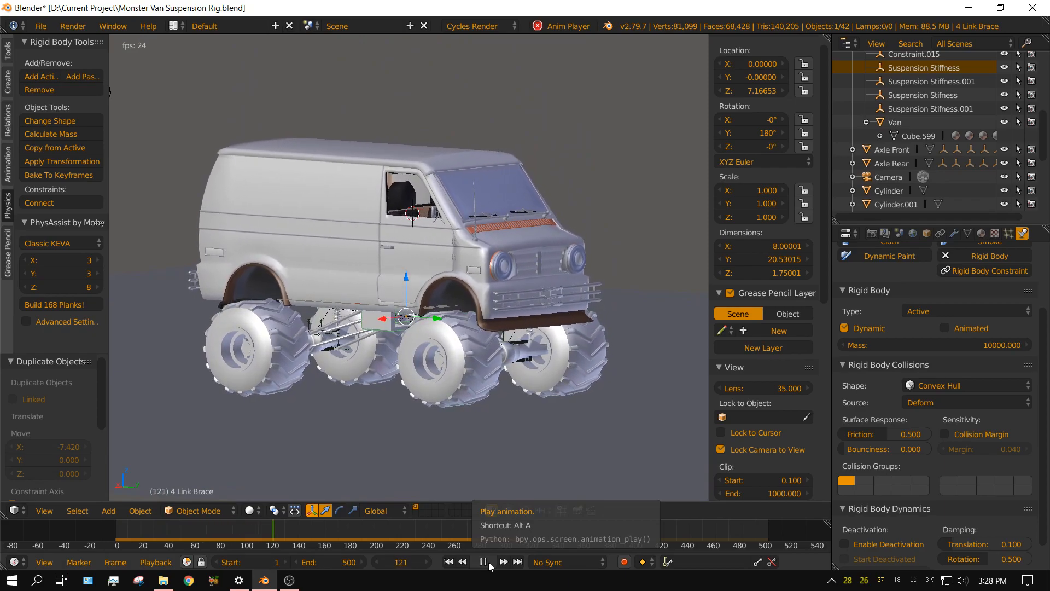
click(483, 562)
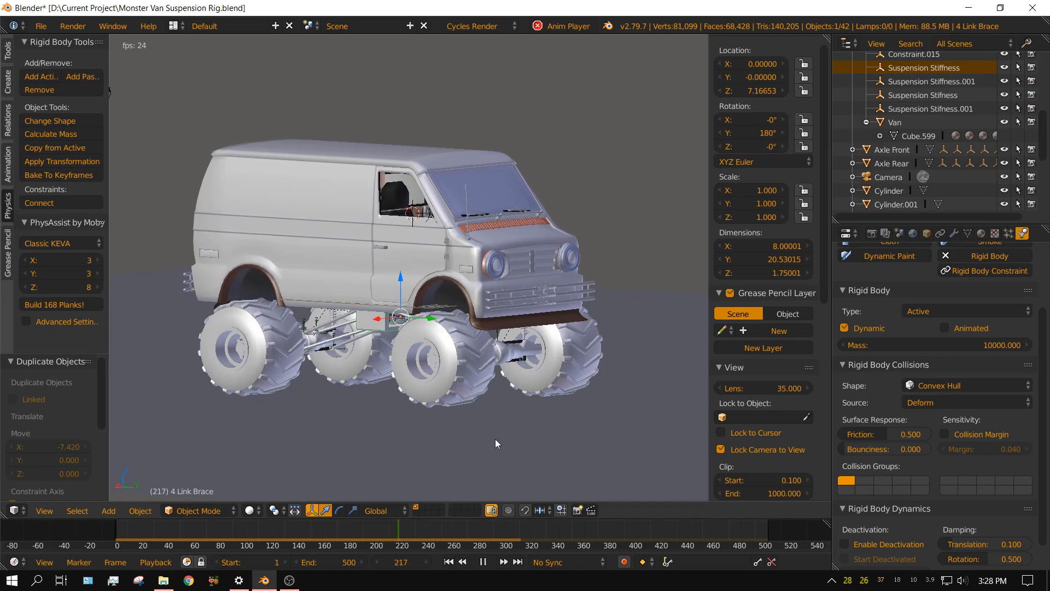
click(483, 561)
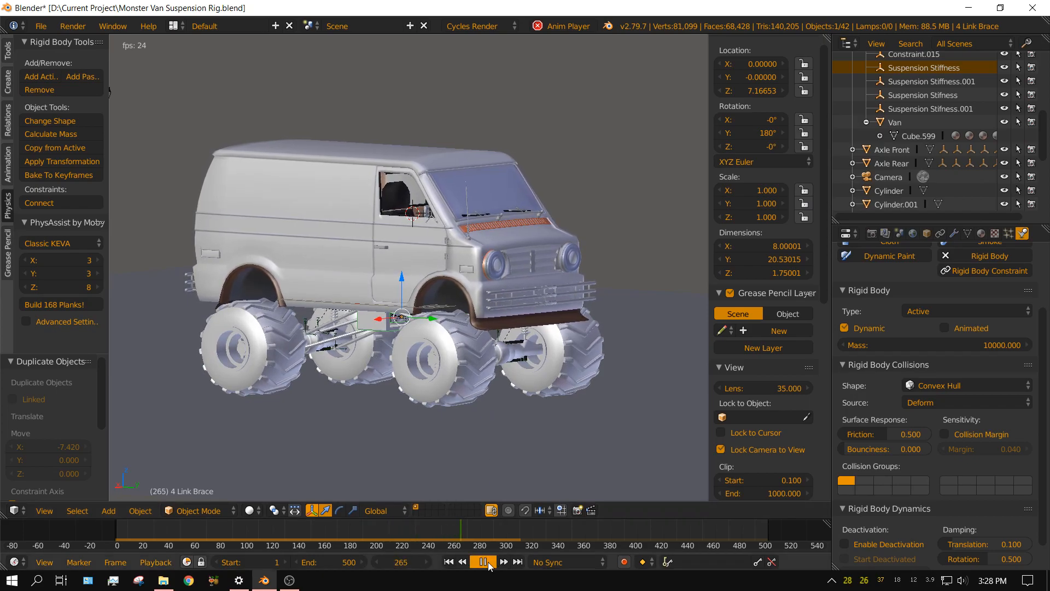
click(482, 561)
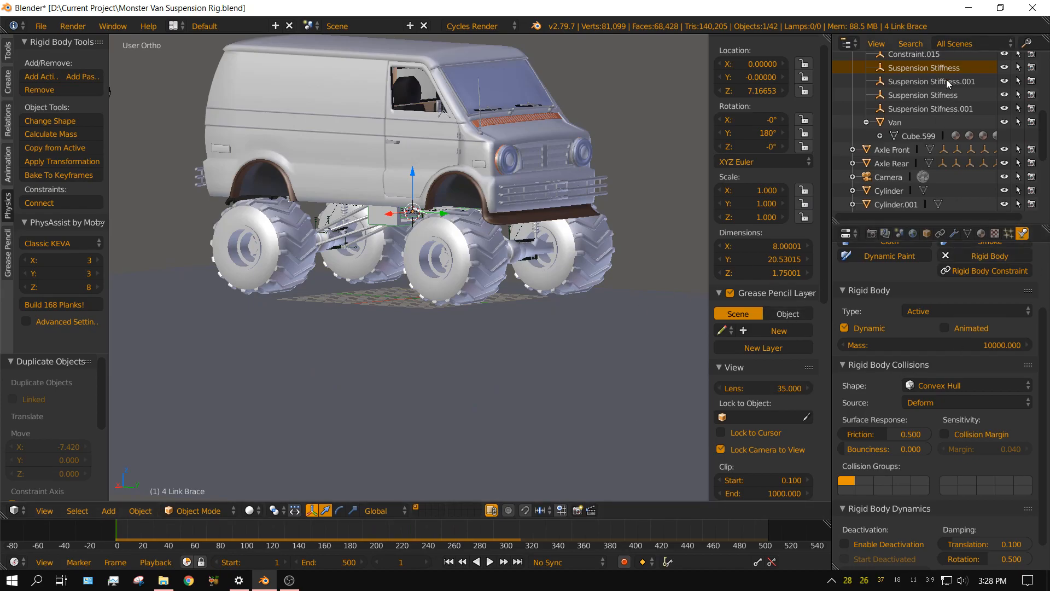
Step: Inspect Suspension Stiffness, Stiffness.001, rear Stifness and Stifness.001 spring settings
click(927, 67)
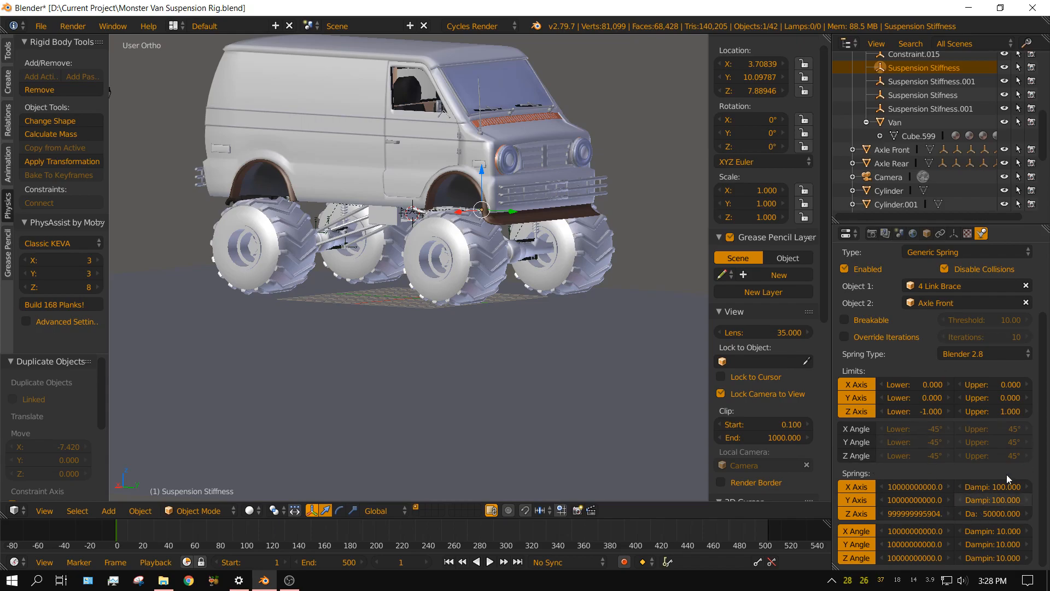
mouse_move(995, 487)
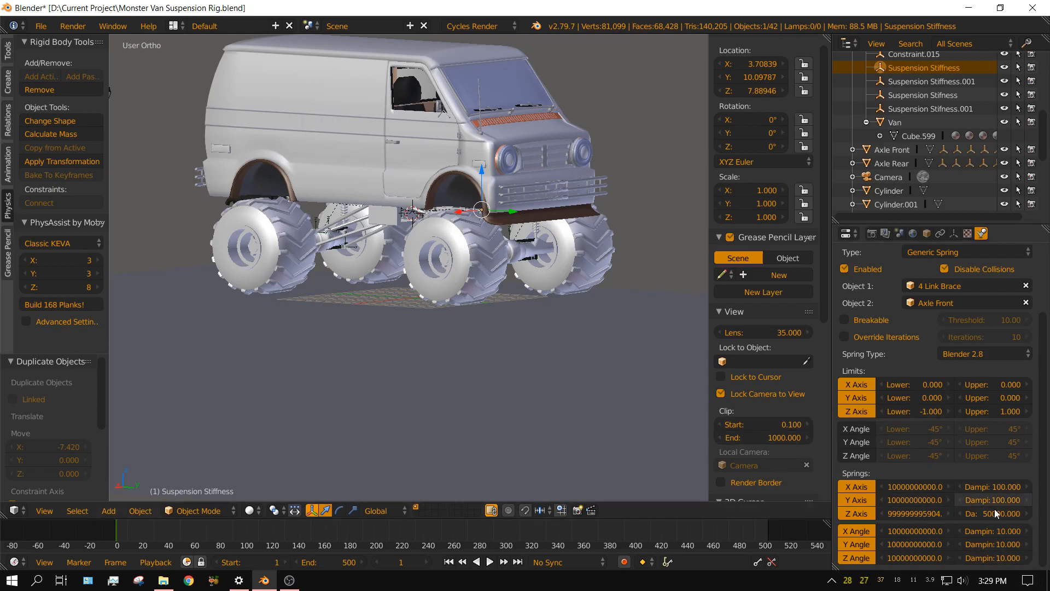
click(992, 513)
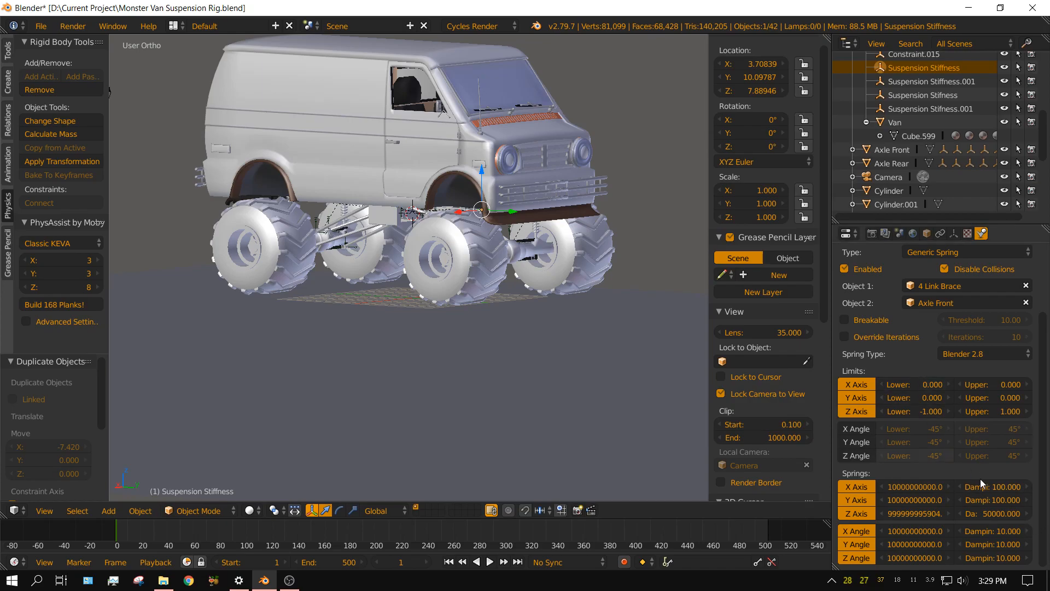
click(933, 81)
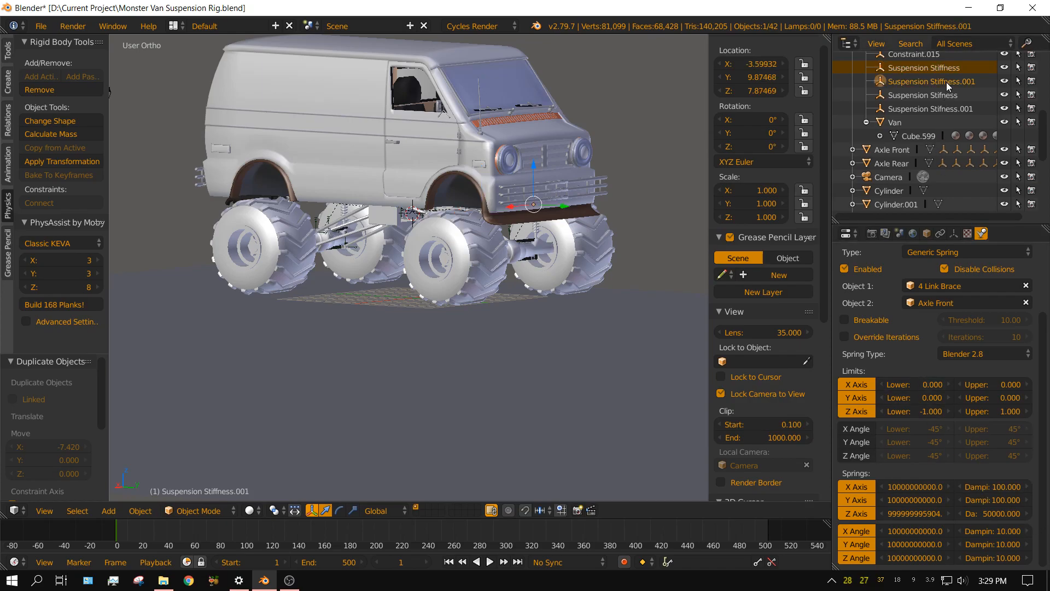
click(923, 95)
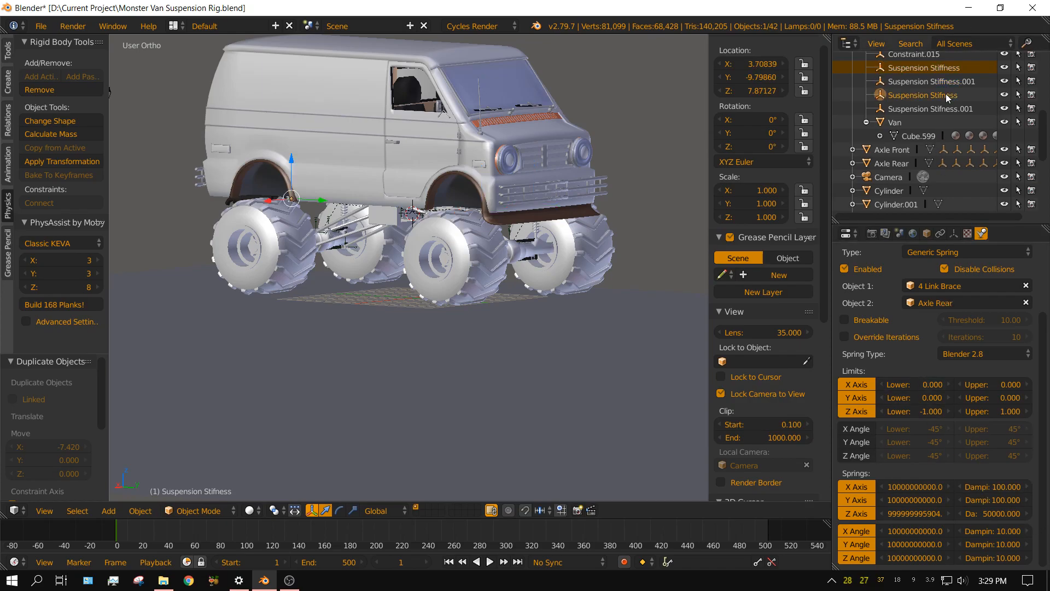
click(928, 109)
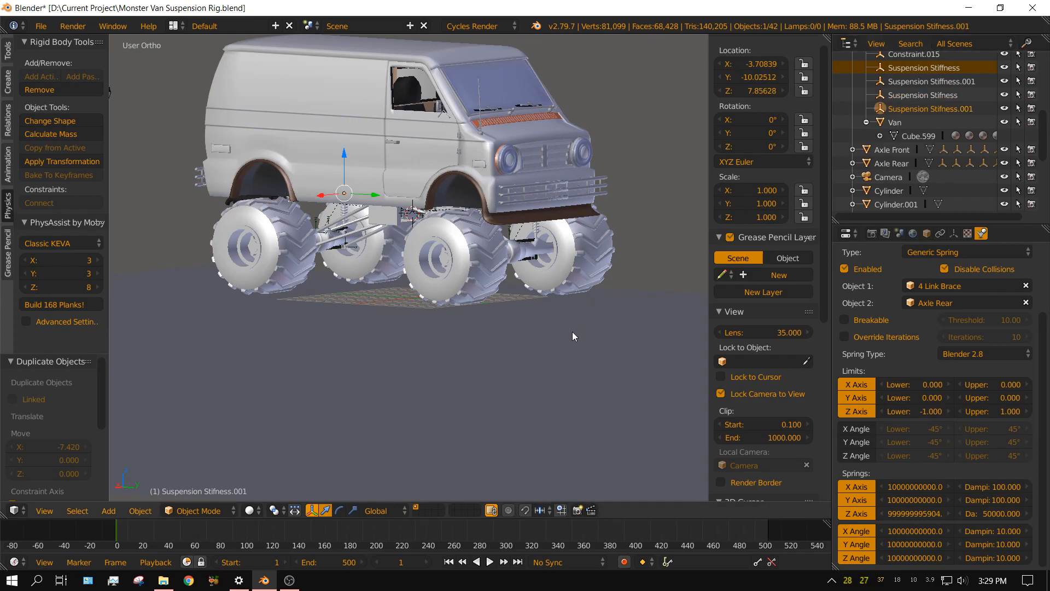
mouse_move(588, 322)
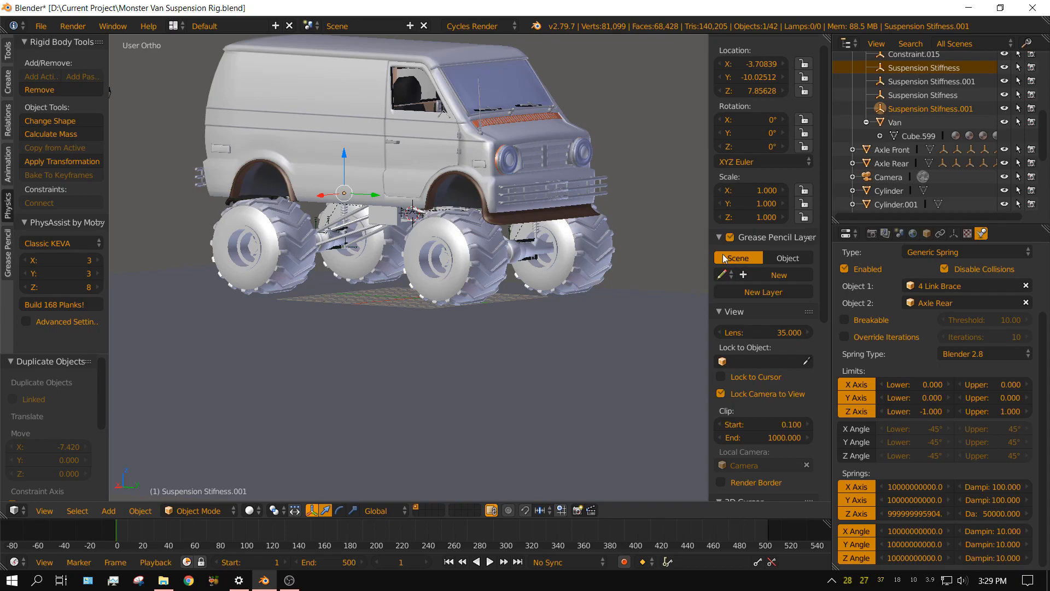
mouse_move(391, 219)
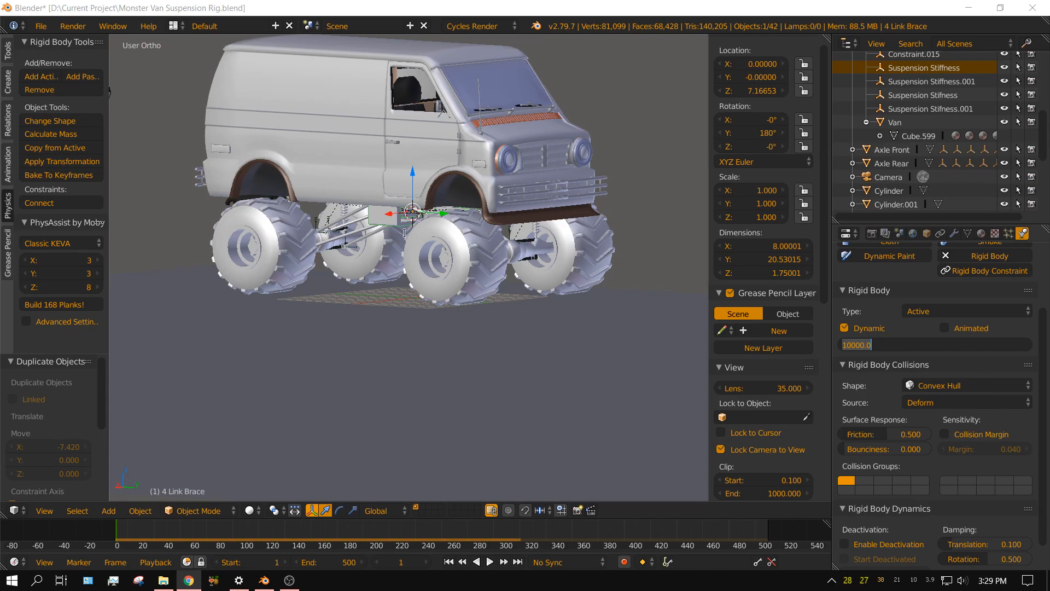
key(Return)
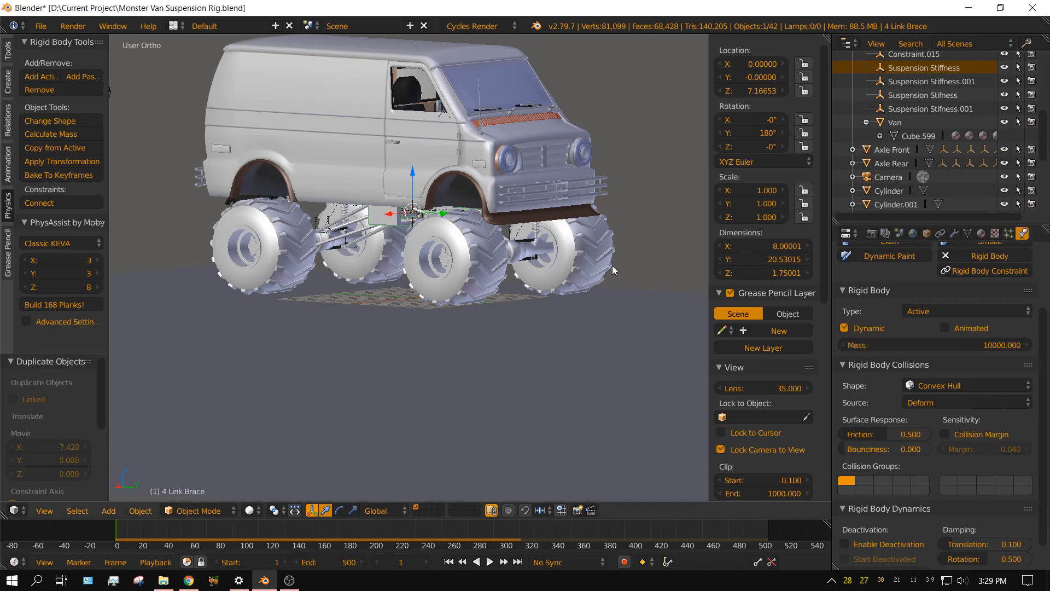
mouse_move(1002, 358)
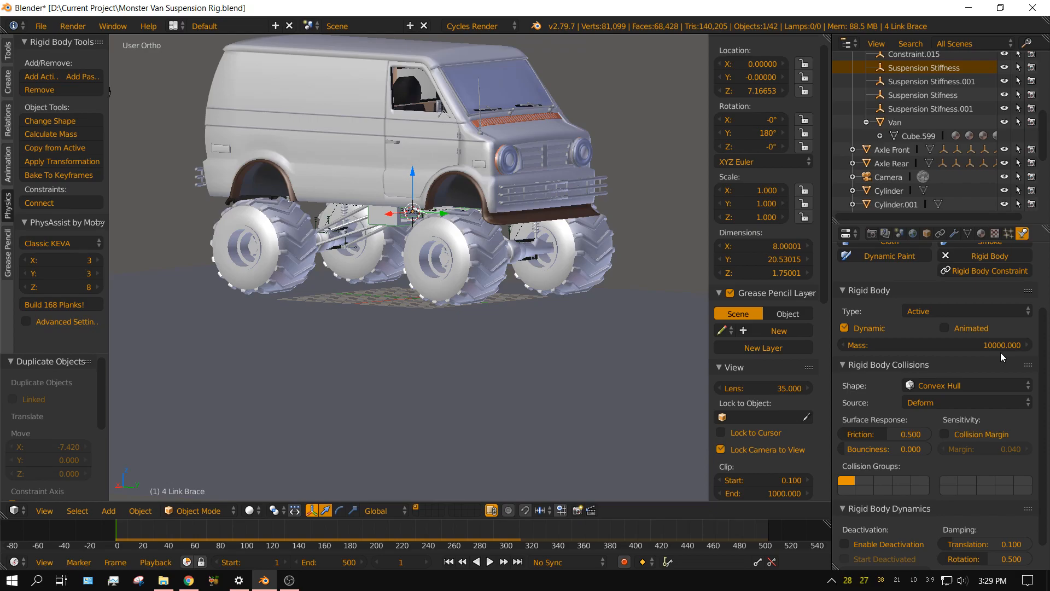
mouse_move(884, 388)
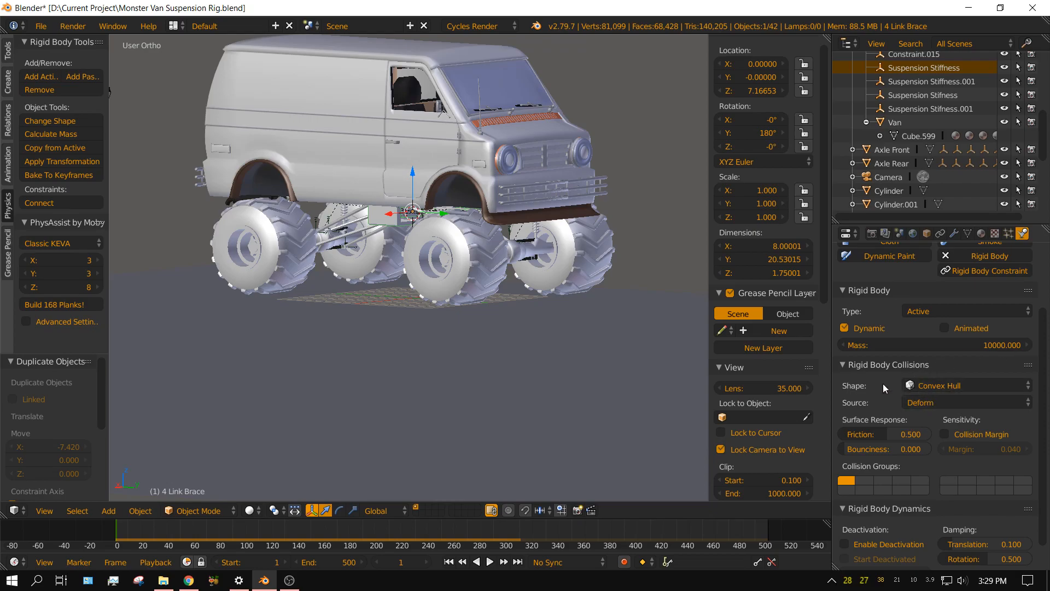
mouse_move(586, 404)
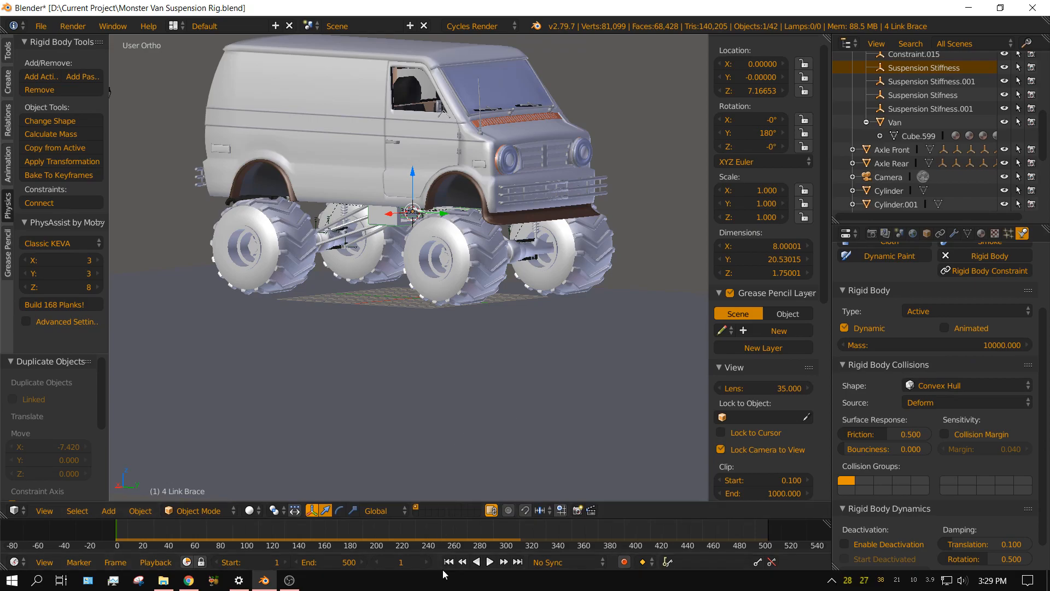
mouse_move(486, 586)
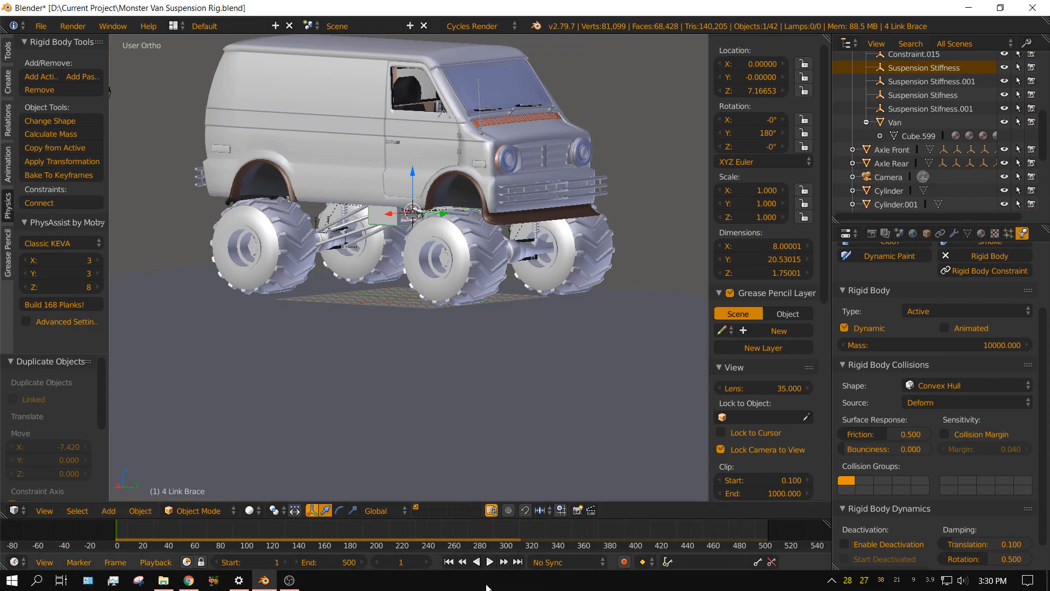
click(490, 562)
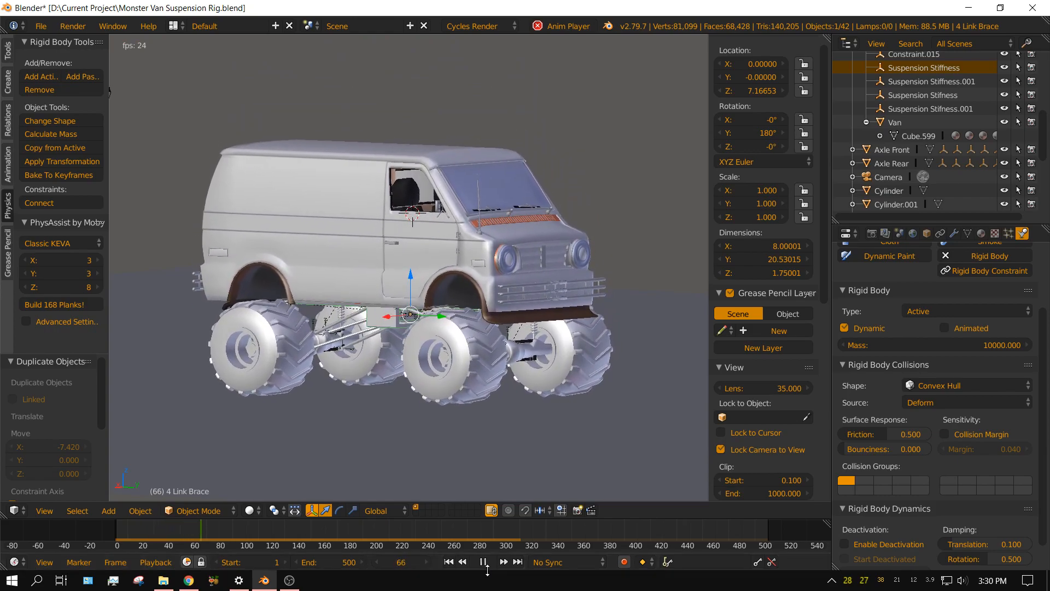
click(490, 561)
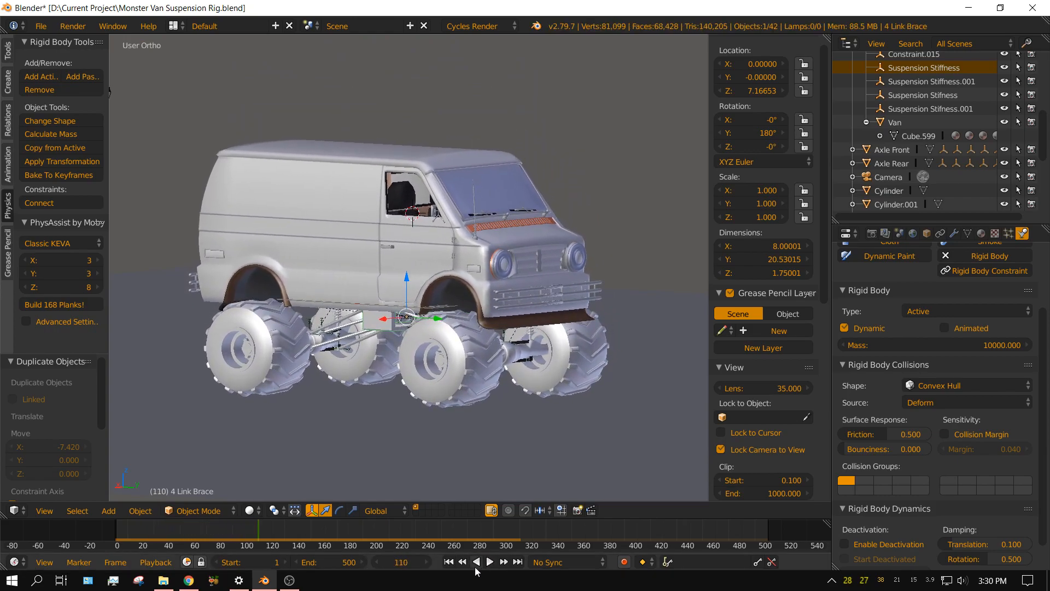
click(447, 562)
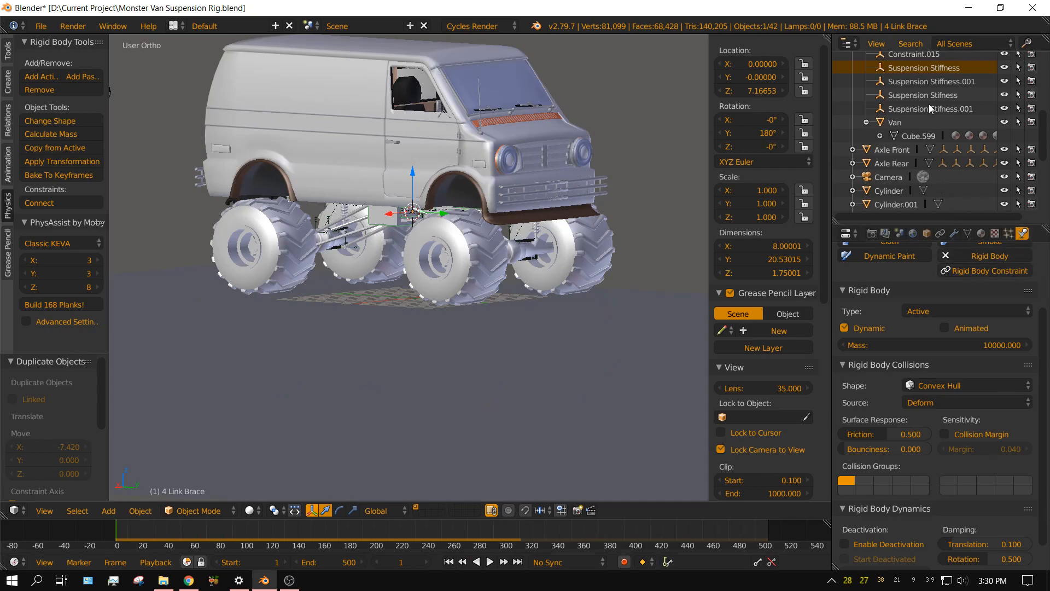
click(927, 67)
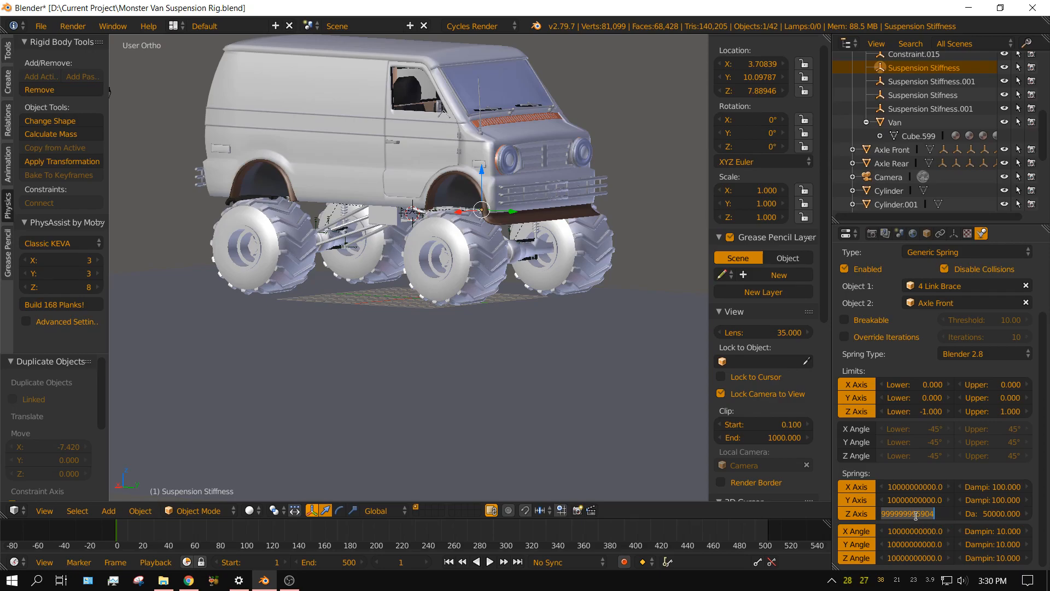
text(10000000000.0)
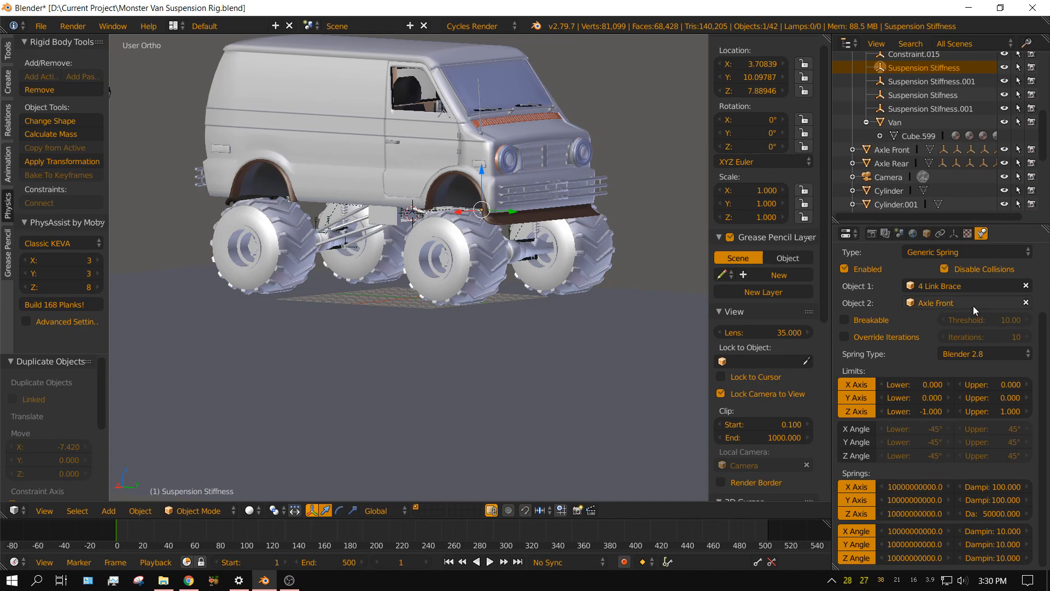
click(932, 81)
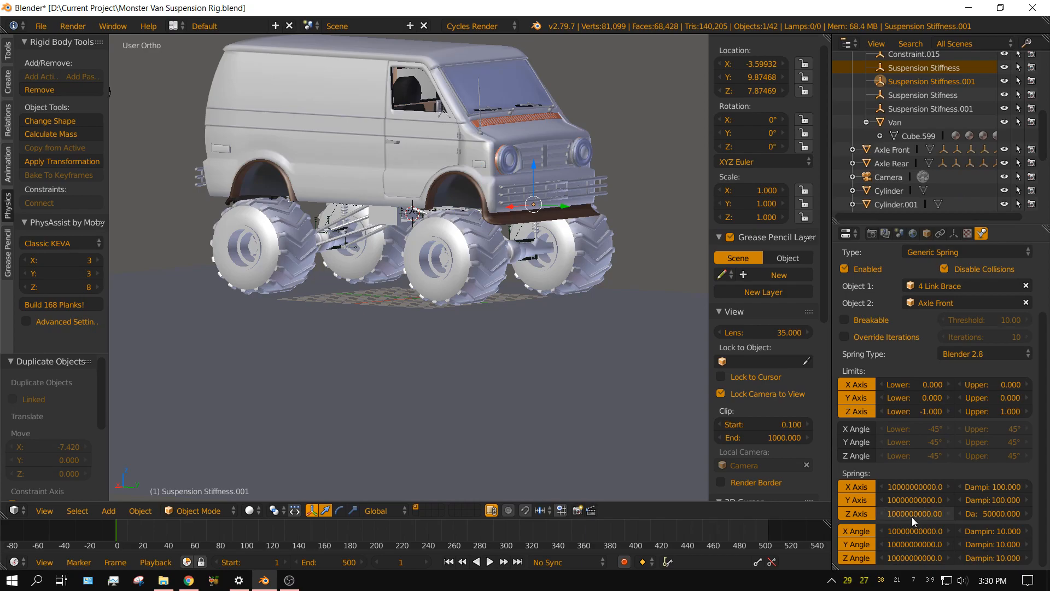
click(914, 513)
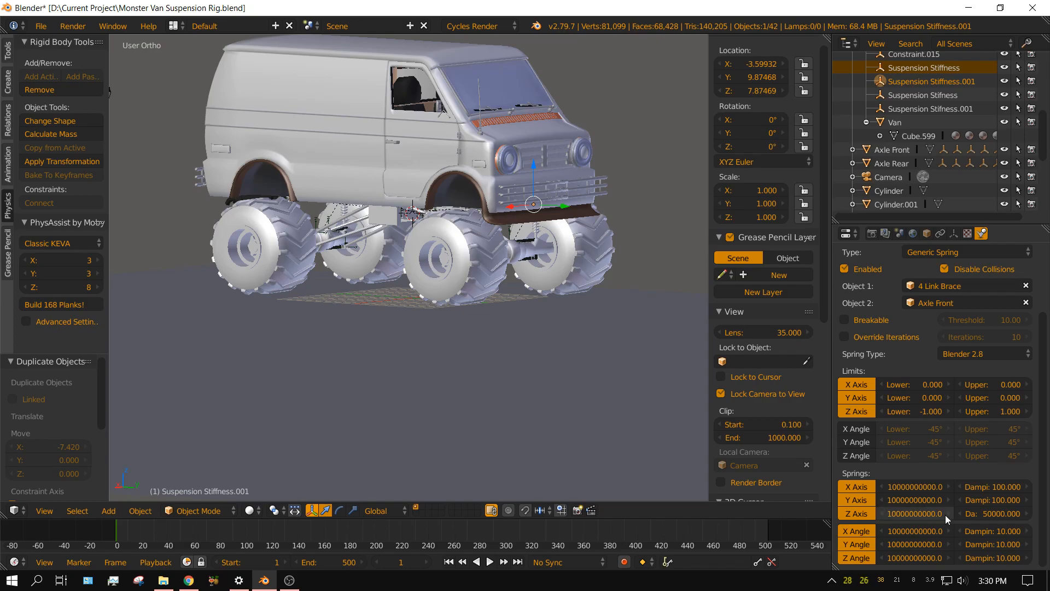
click(927, 67)
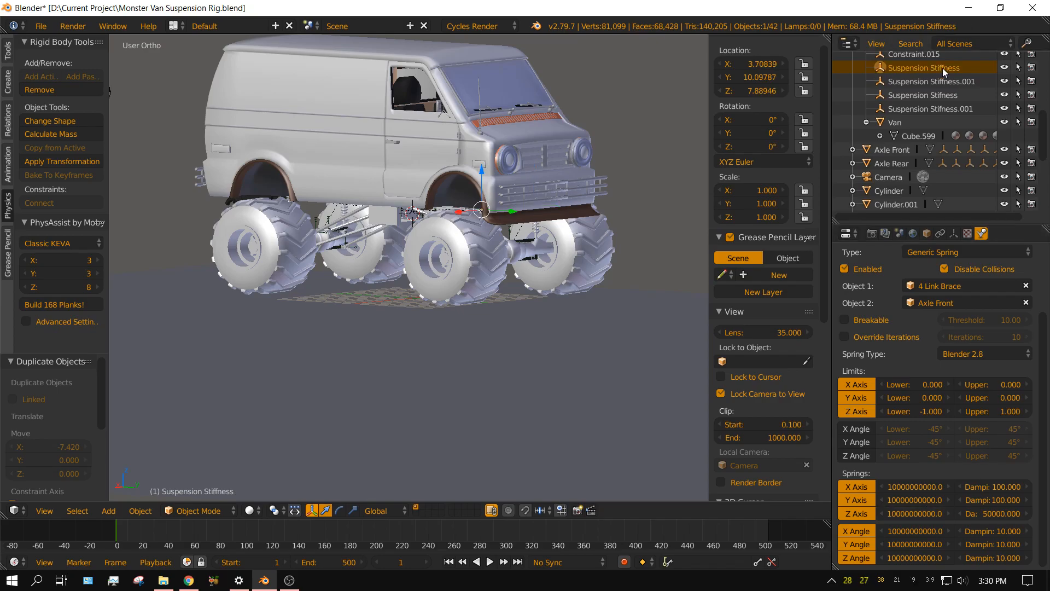
click(931, 96)
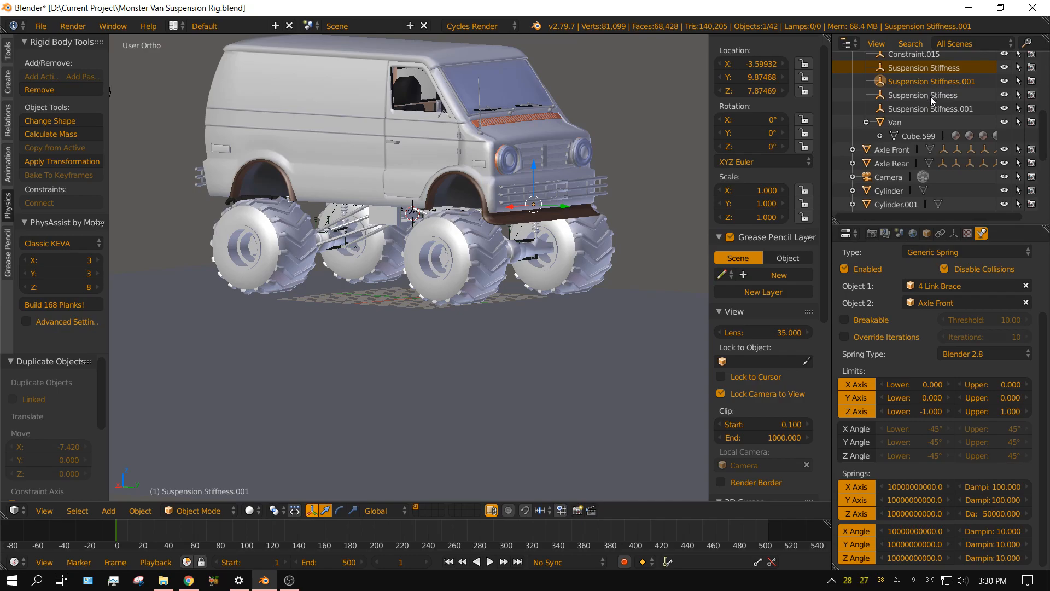
click(927, 95)
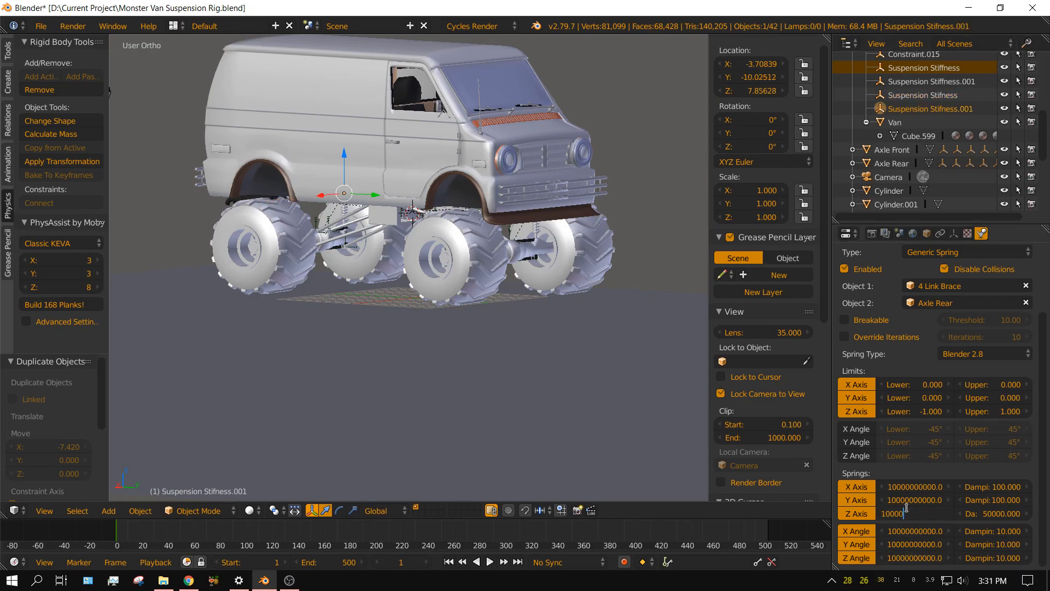
click(913, 514)
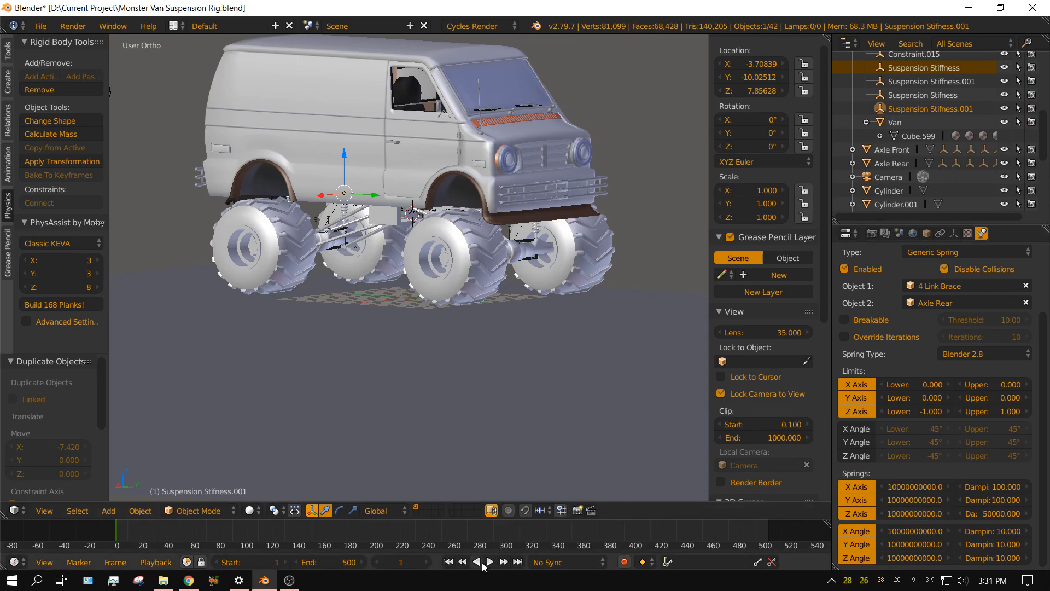
mouse_move(489, 561)
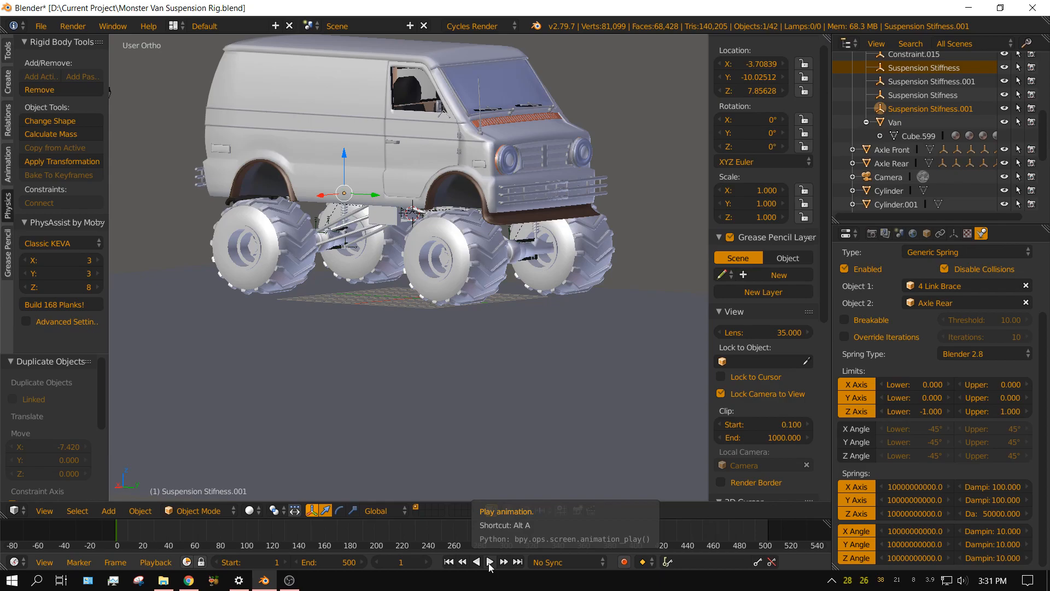
click(489, 561)
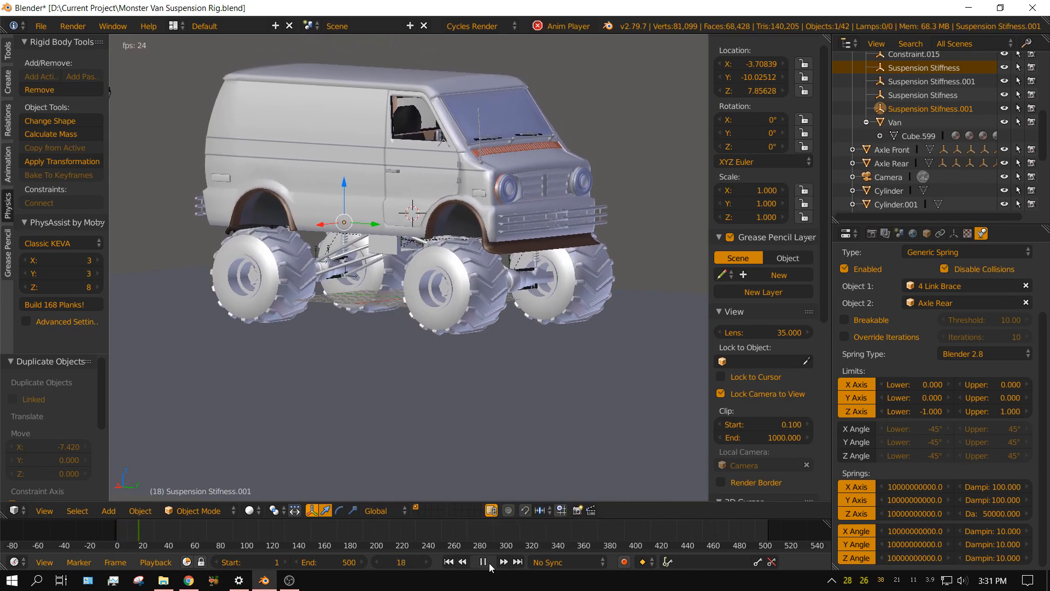
click(481, 561)
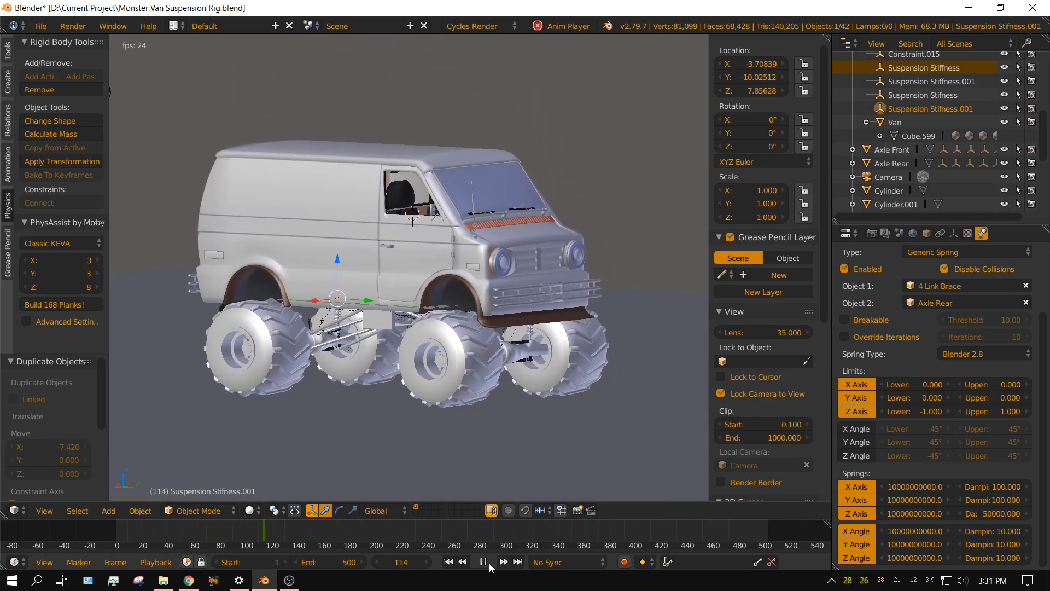
click(502, 562)
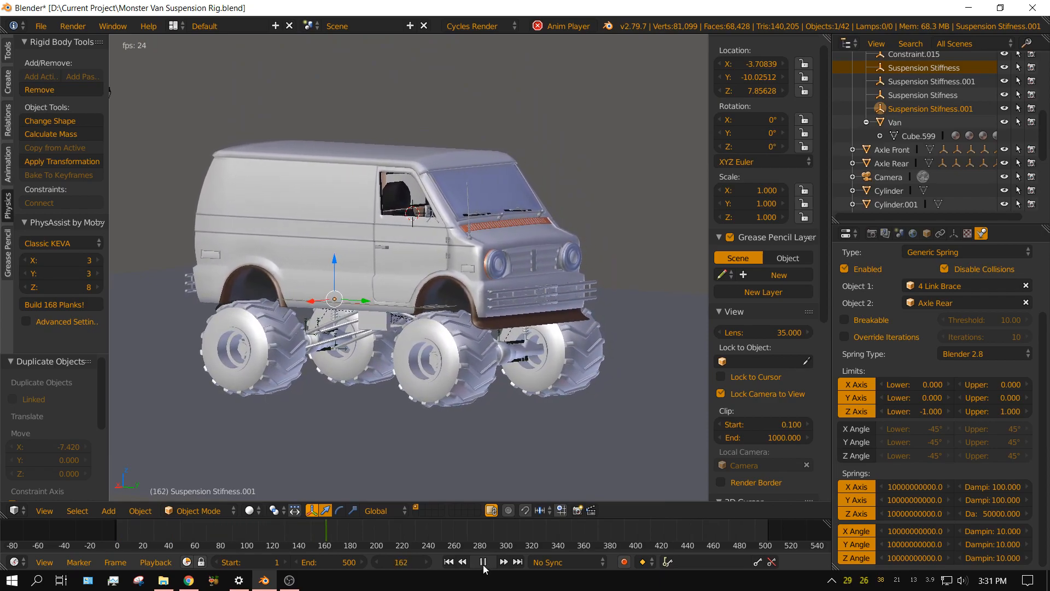
click(483, 561)
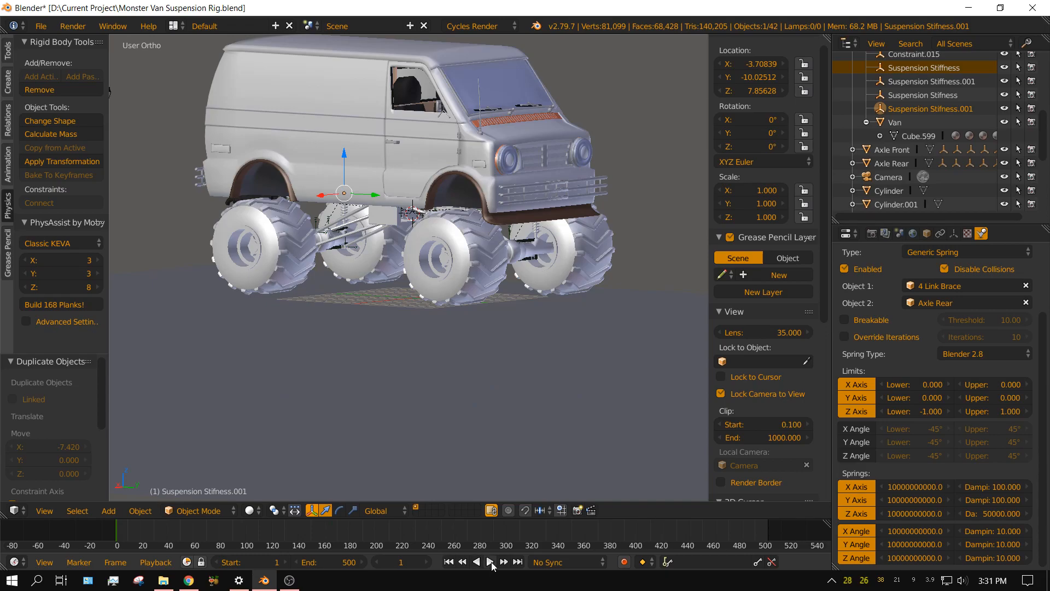
click(490, 562)
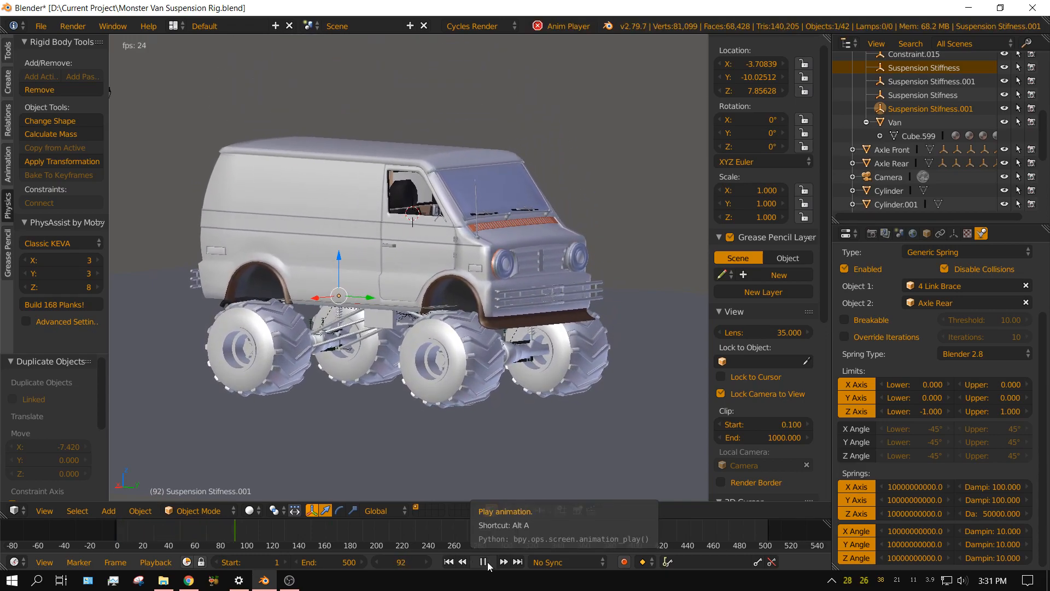
click(485, 561)
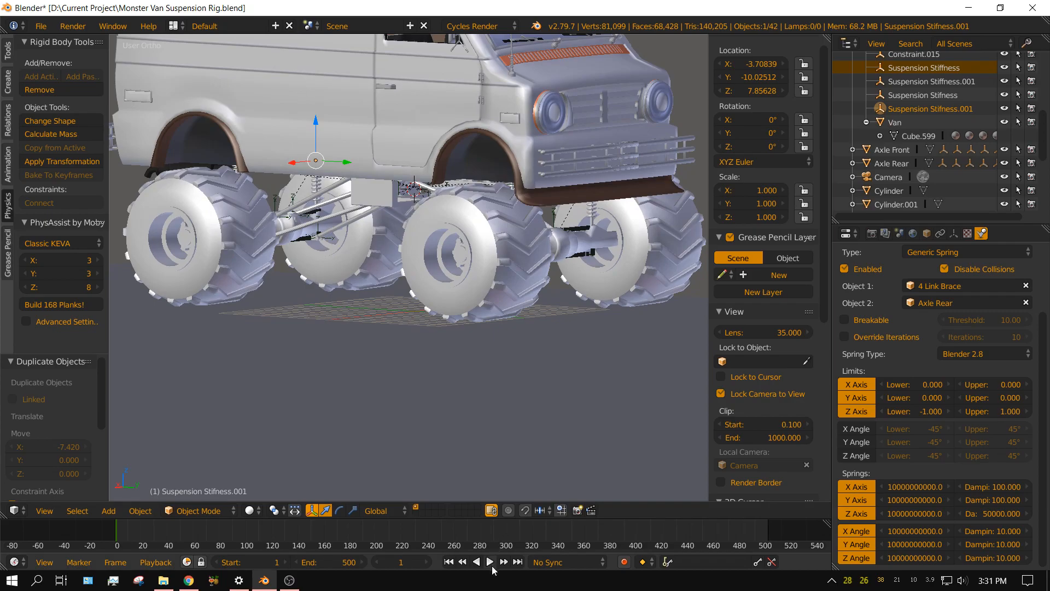
click(490, 561)
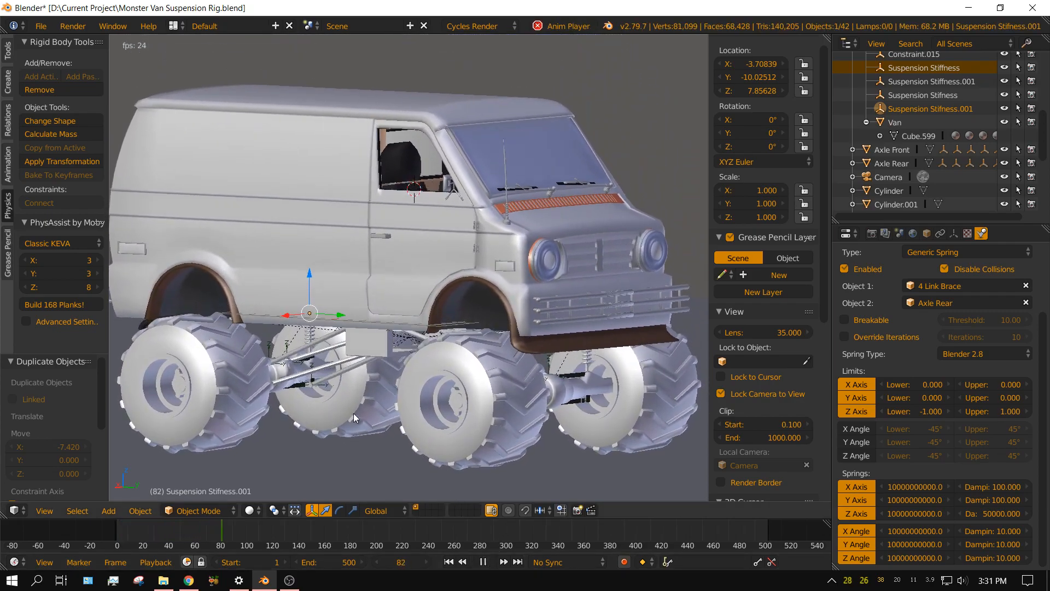
click(490, 561)
text(1)
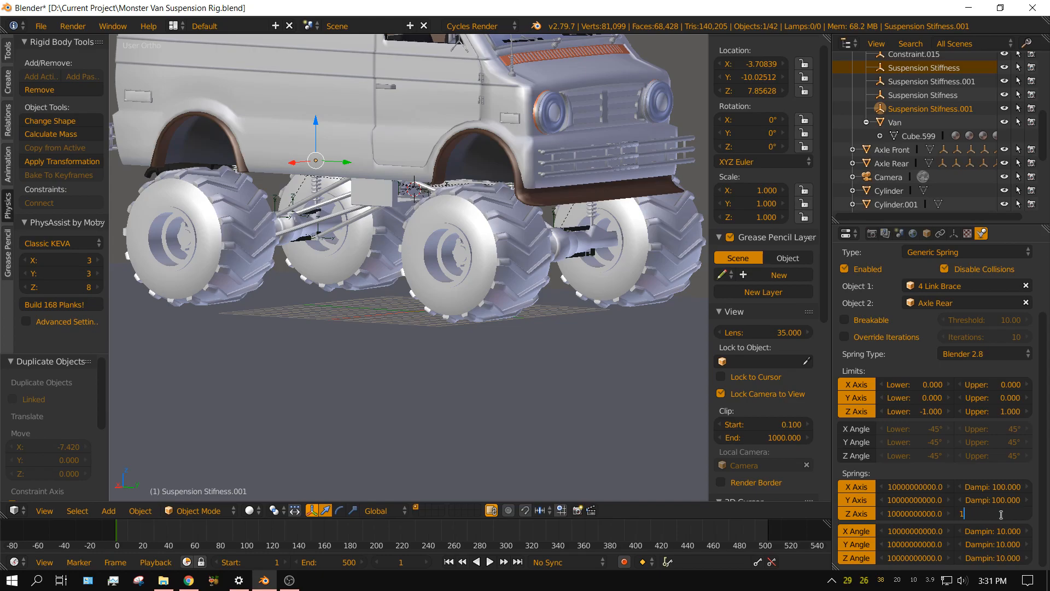
Step: Retype Z-axis damping, front Suspension Stiffness at 10000, and replay the simulation
text(00000)
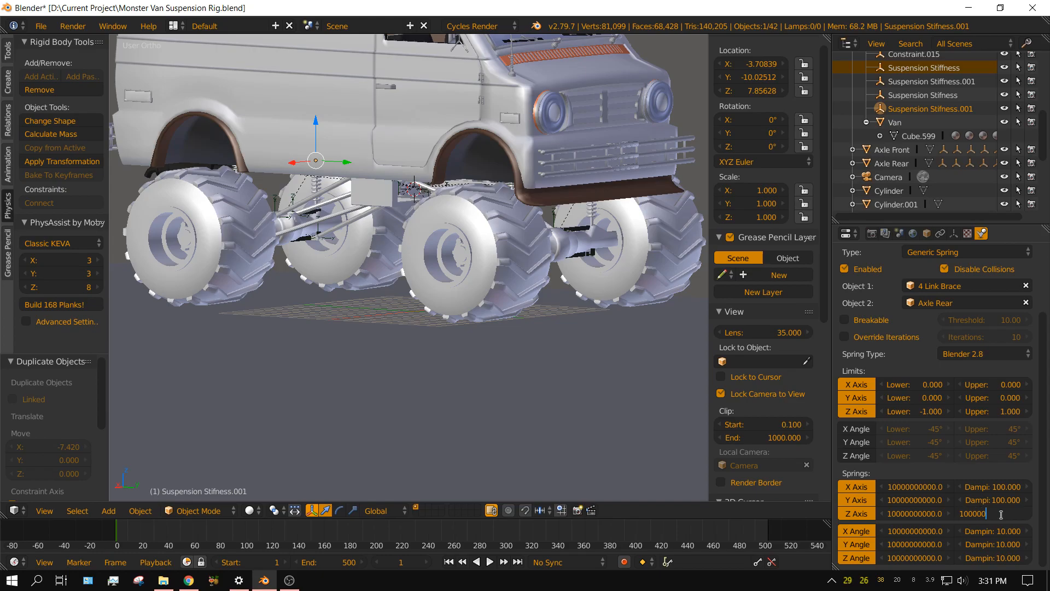
key(BackSpace)
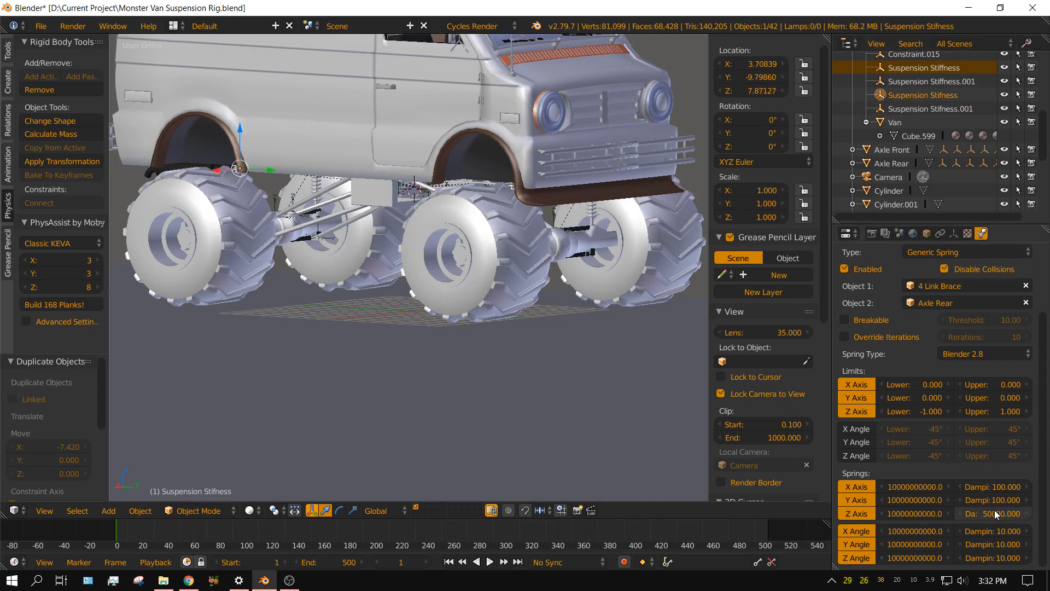
double_click(992, 514)
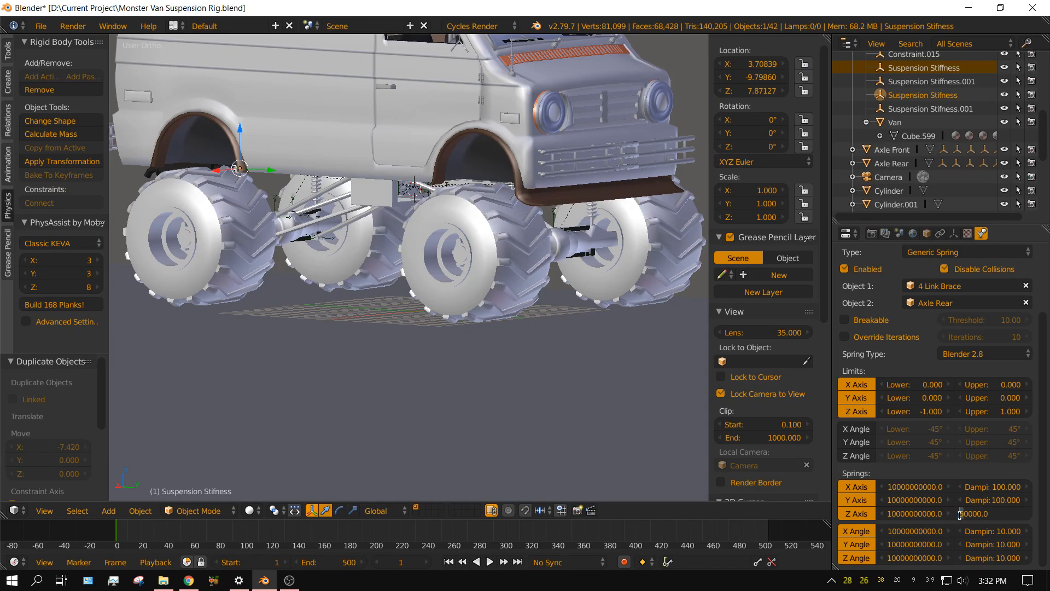
click(930, 81)
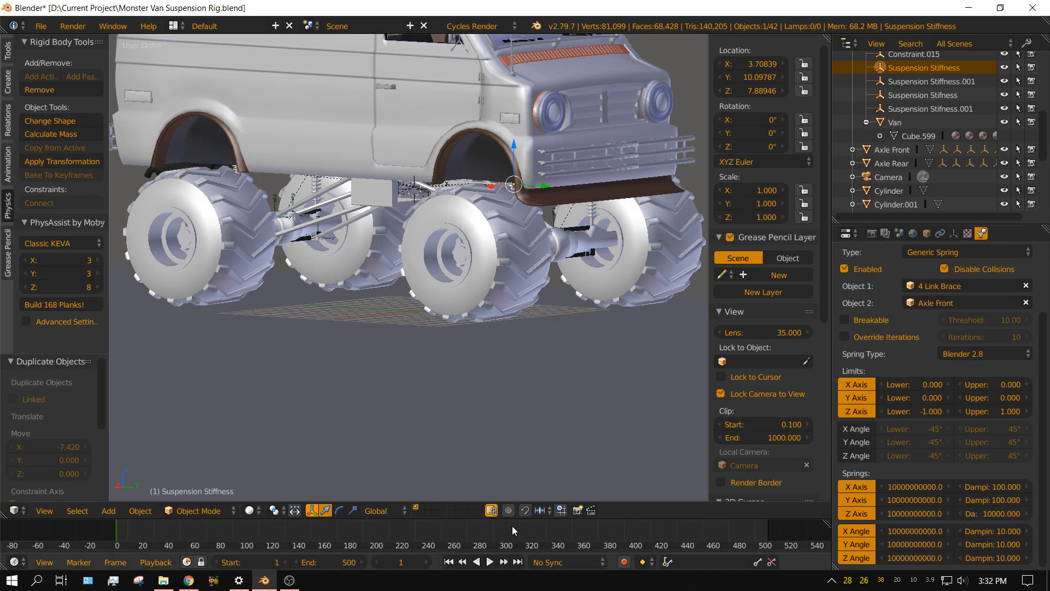
click(488, 562)
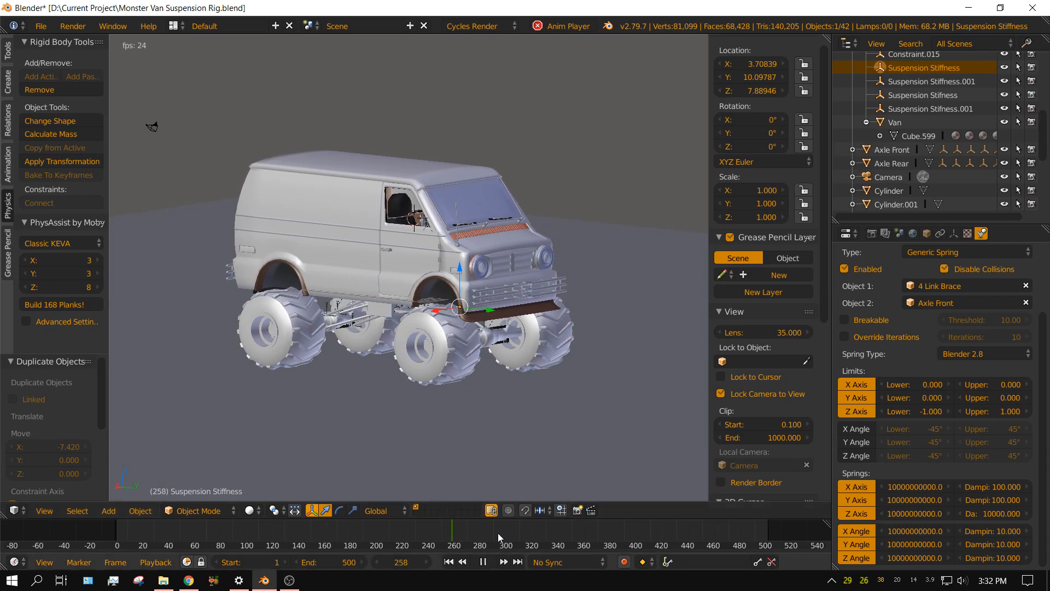
click(448, 561)
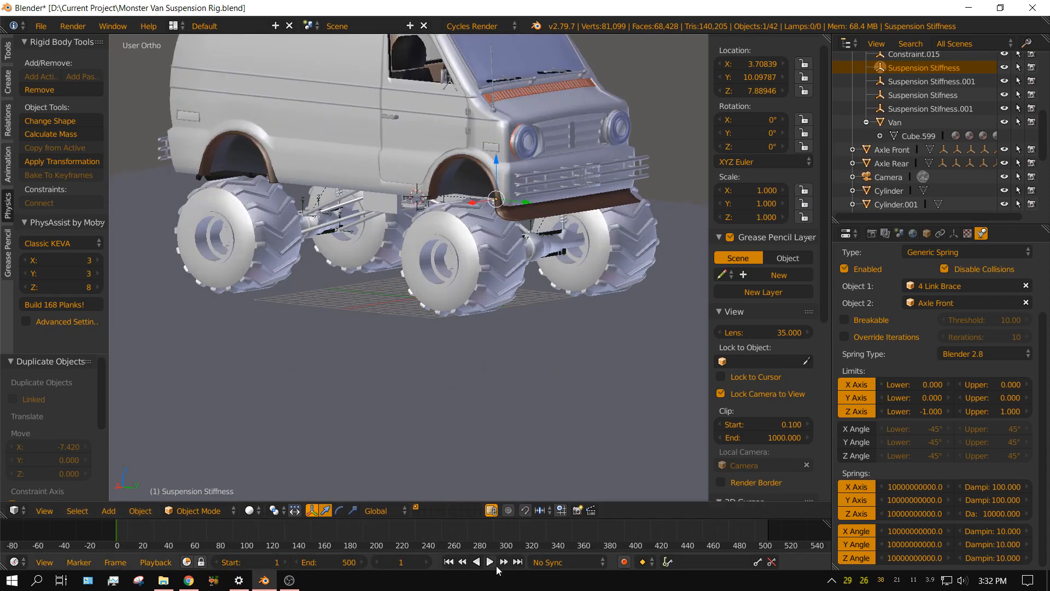
click(489, 562)
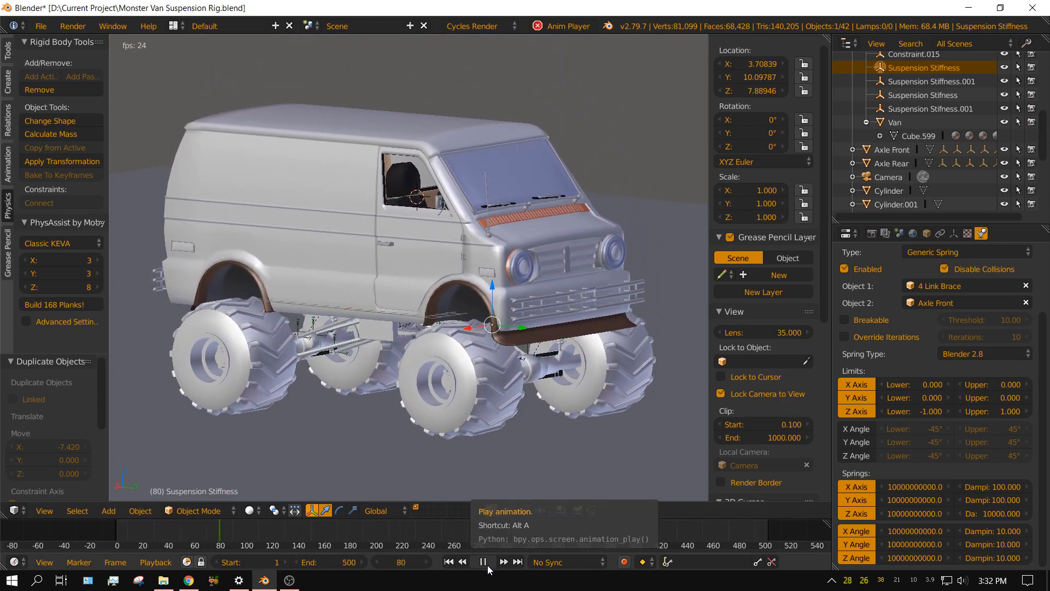
click(482, 561)
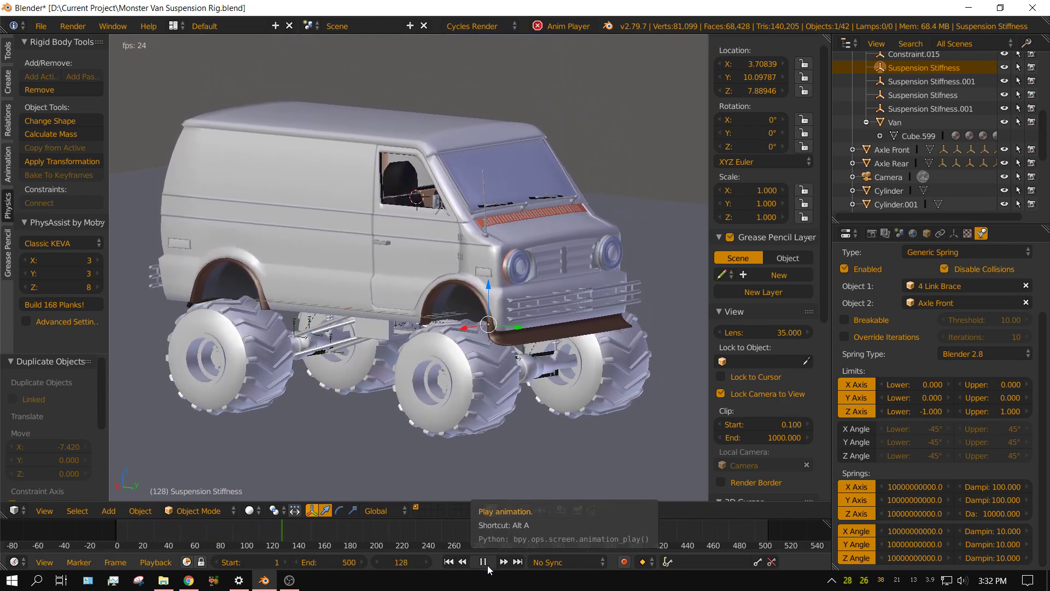